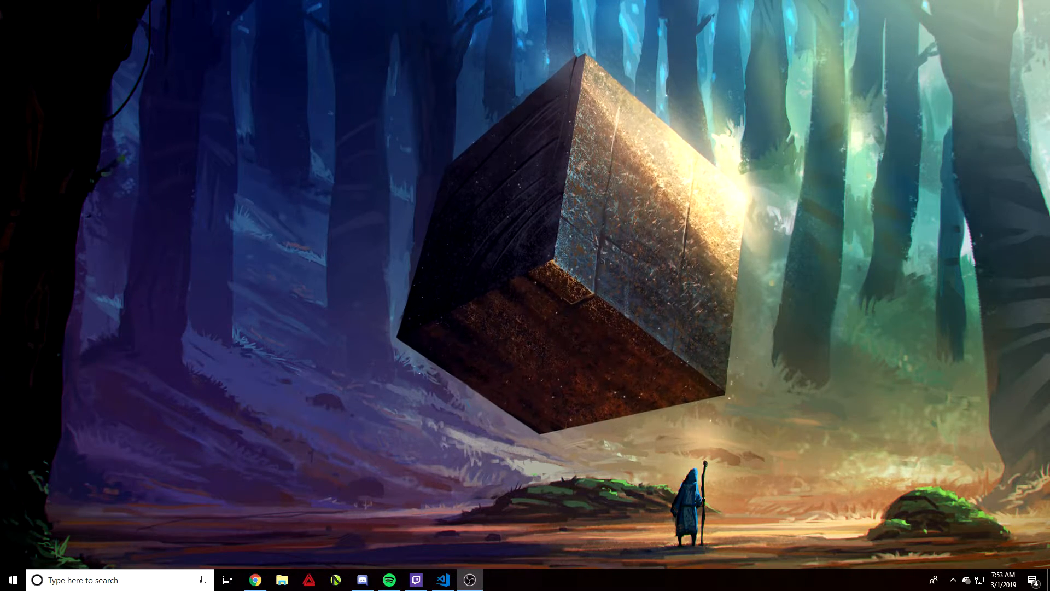
# Bring Visual Studio Code to the front showing the Discord bot's index.js
pyautogui.click(441, 580)
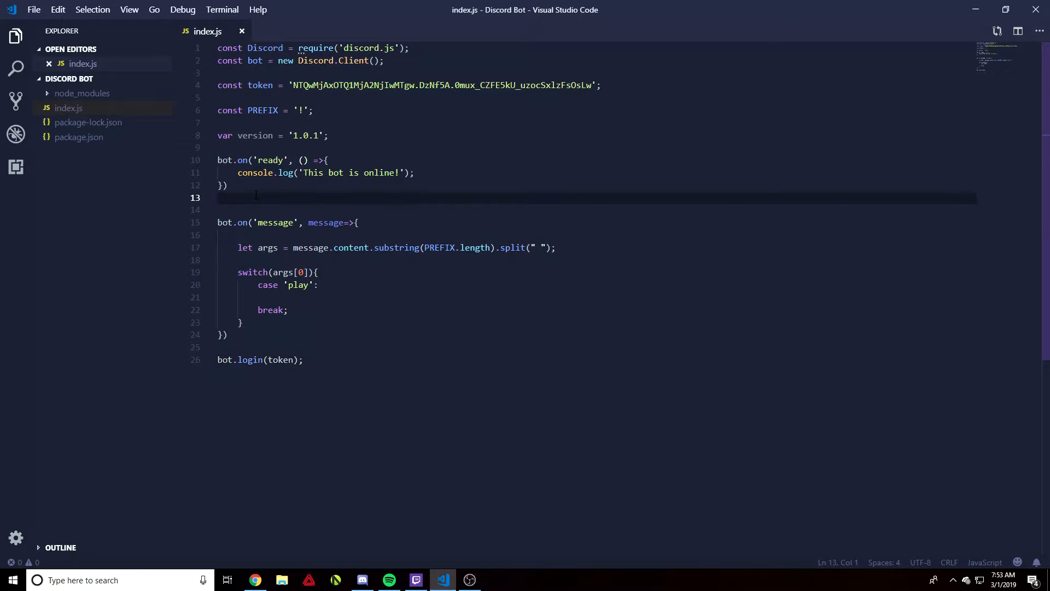
# Write bot.on('guildMemberAdd', member =>{ }); below the ready handler
pyautogui.press('enter')
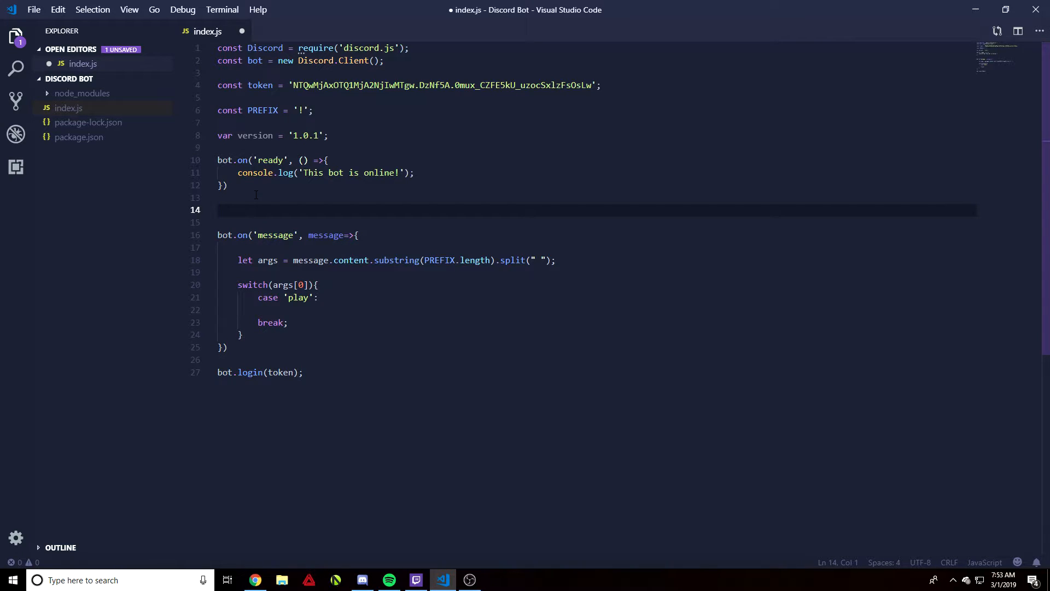
pyautogui.write('bot.')
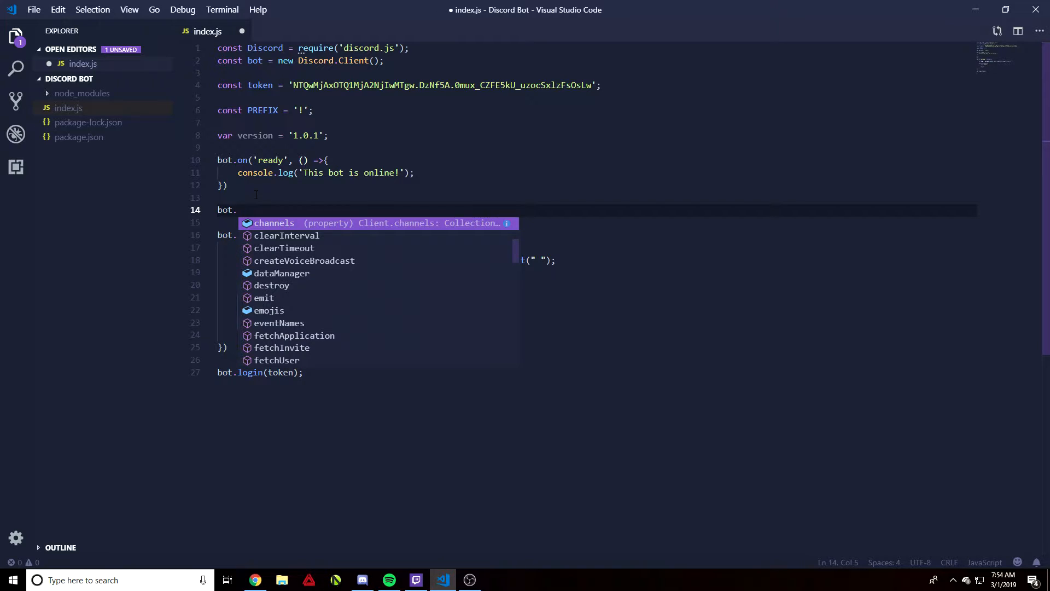
pyautogui.write('on')
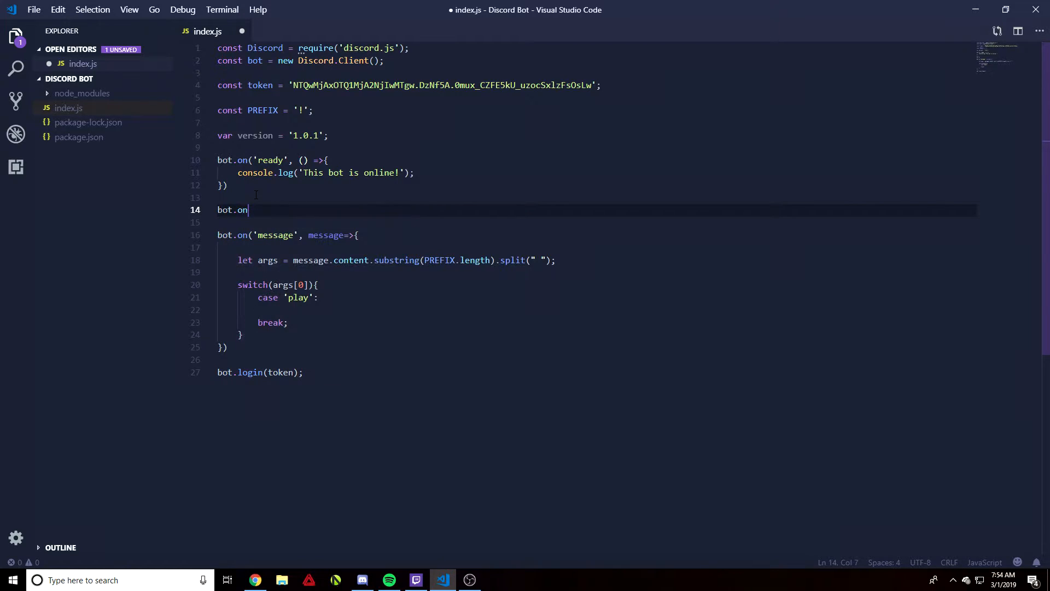
pyautogui.write('(')
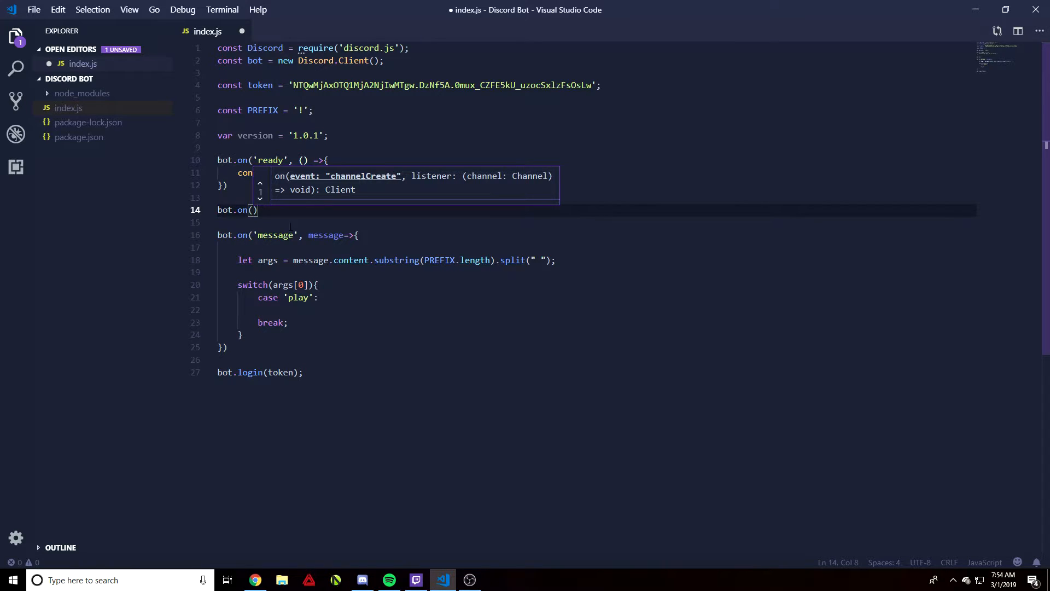
pyautogui.write("'")
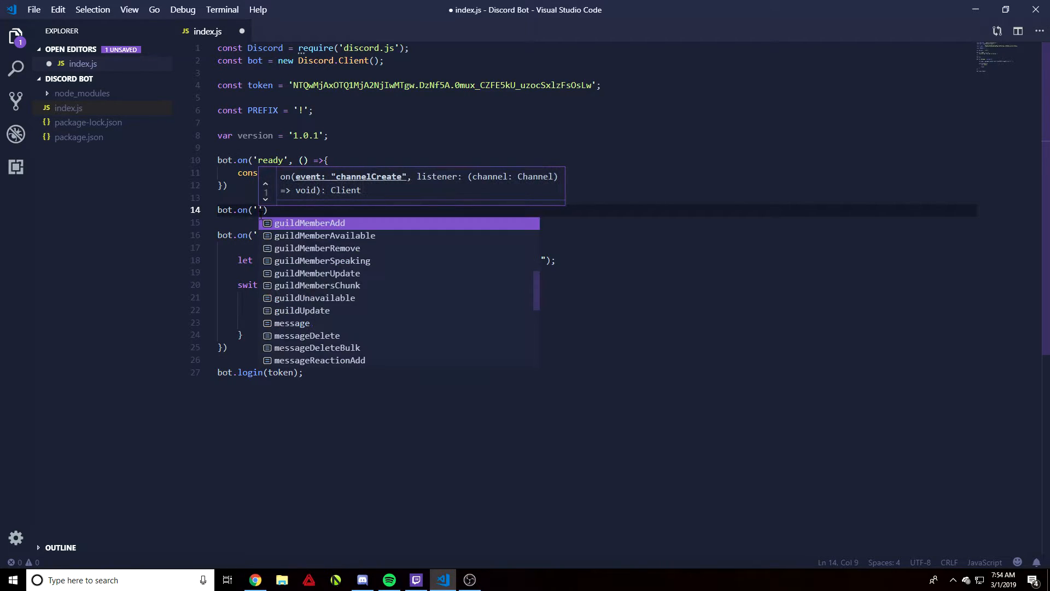
pyautogui.write('guildMemberAdd')
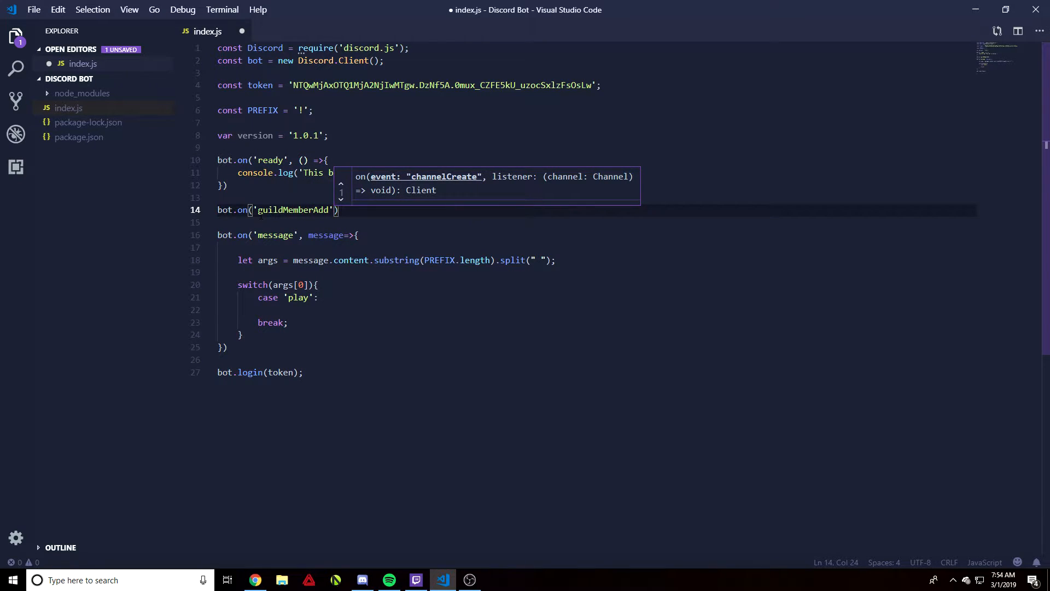
pyautogui.write(',')
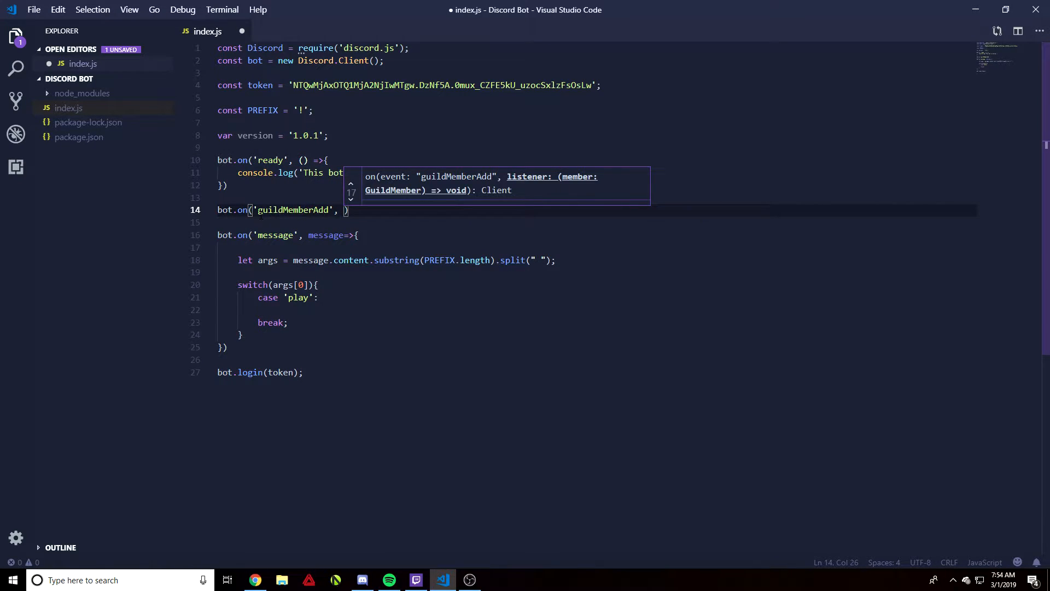
pyautogui.write('member =')
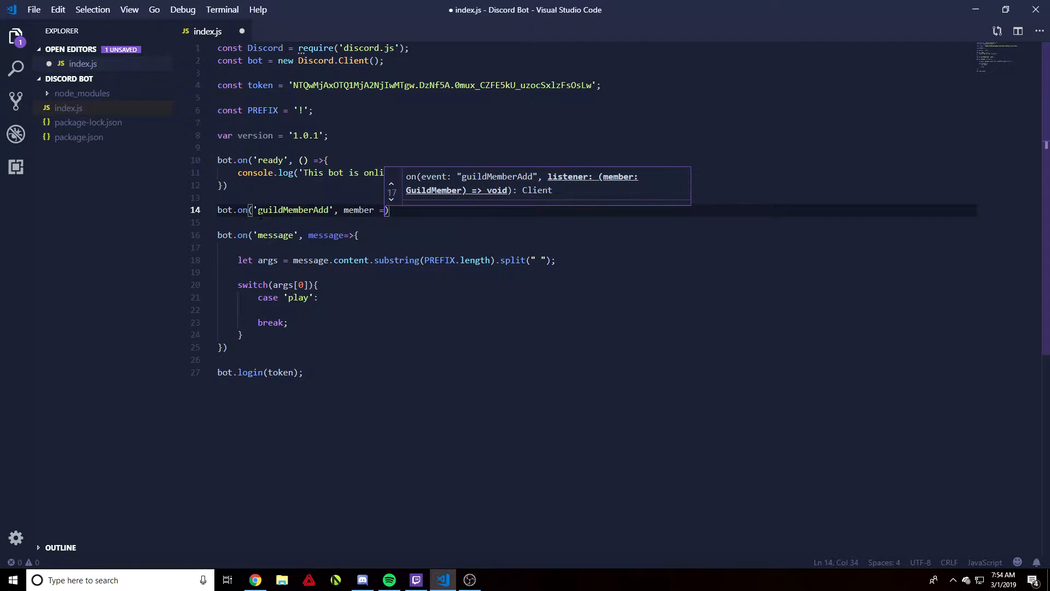
pyautogui.write('>{')
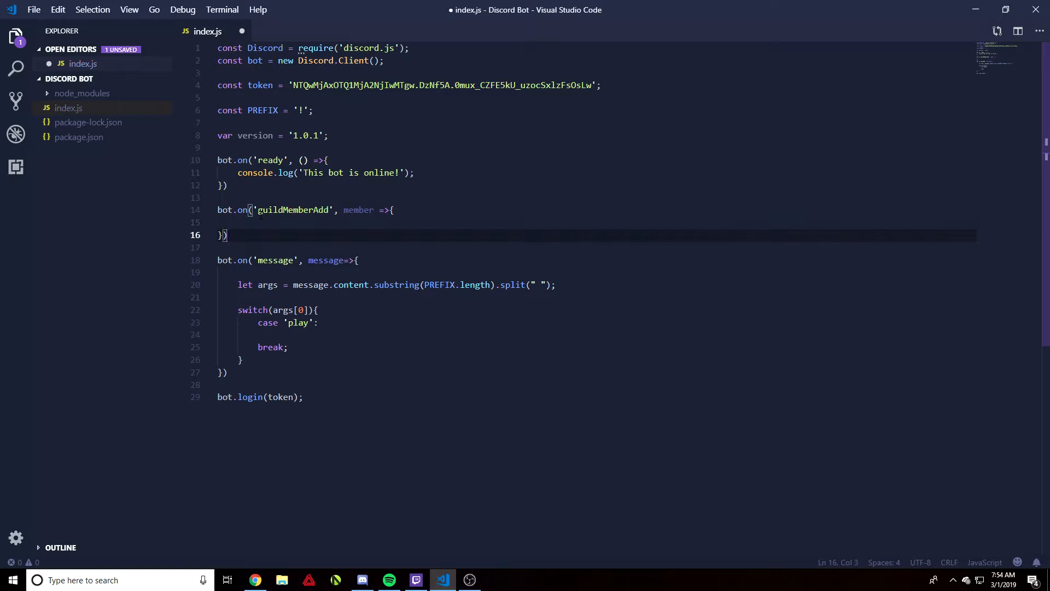
pyautogui.write(';')
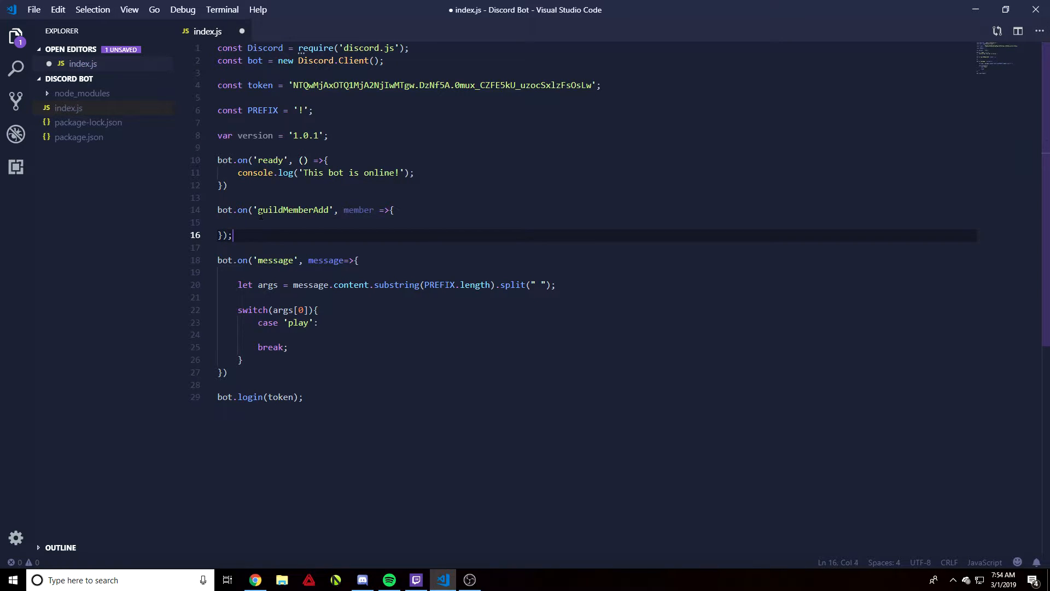
# Open blank lines inside the new handler's body, then bring up Discord
pyautogui.click(241, 222)
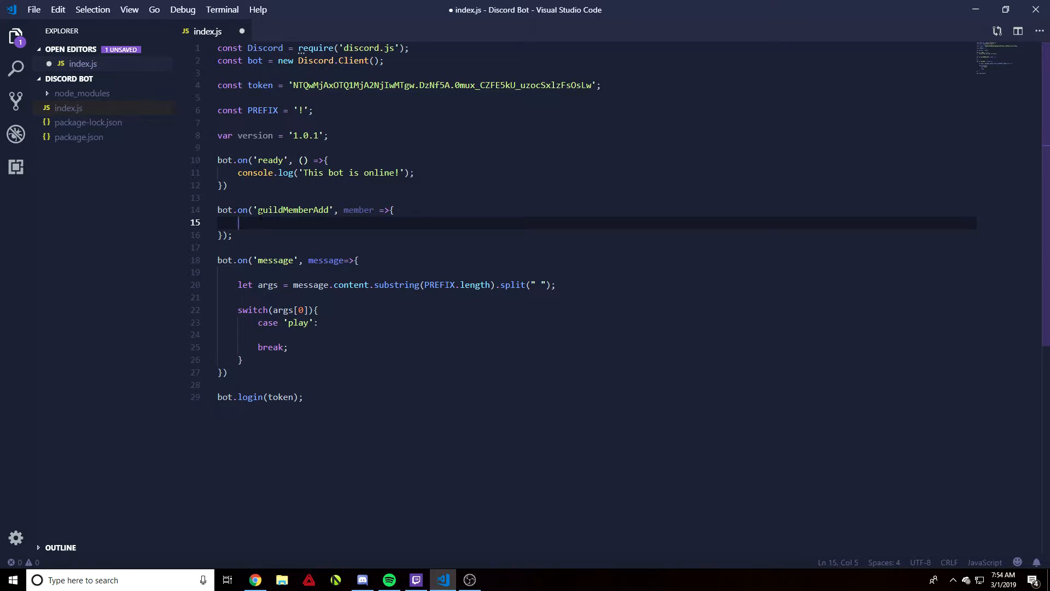
pyautogui.press('Enter')
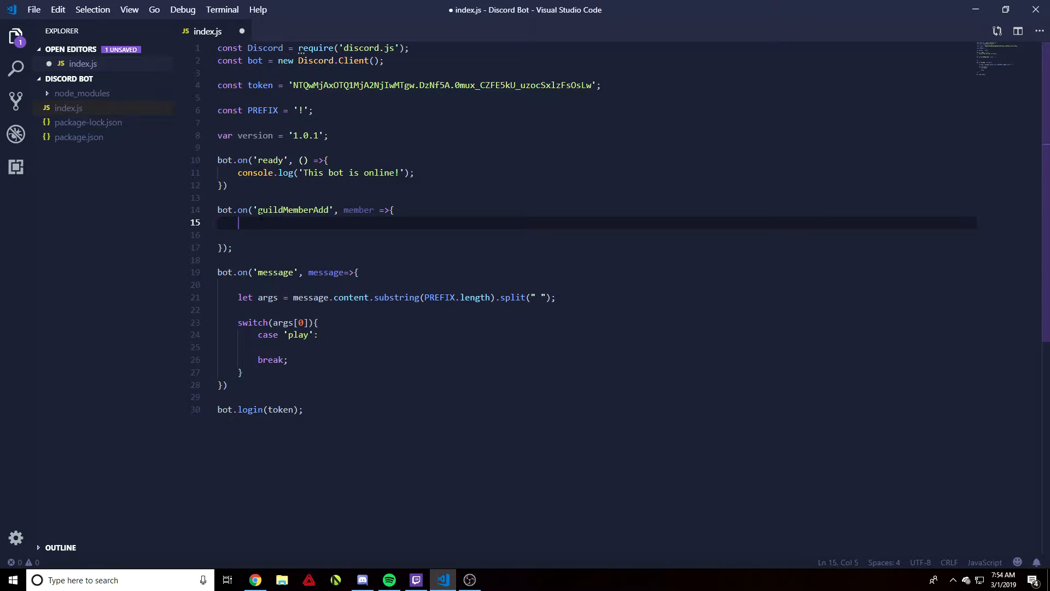
pyautogui.press('Enter')
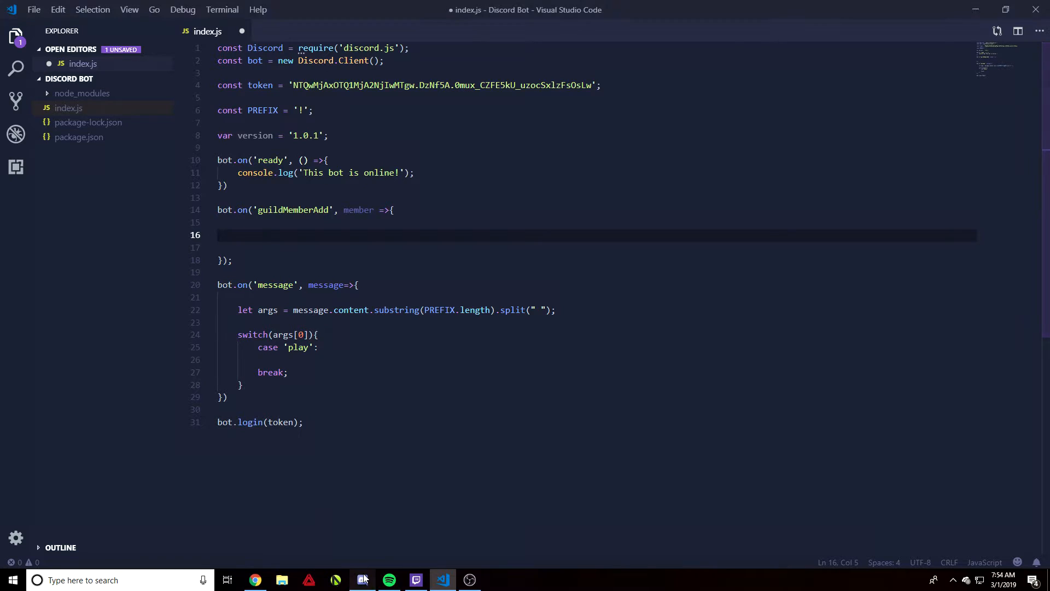
pyautogui.click(362, 579)
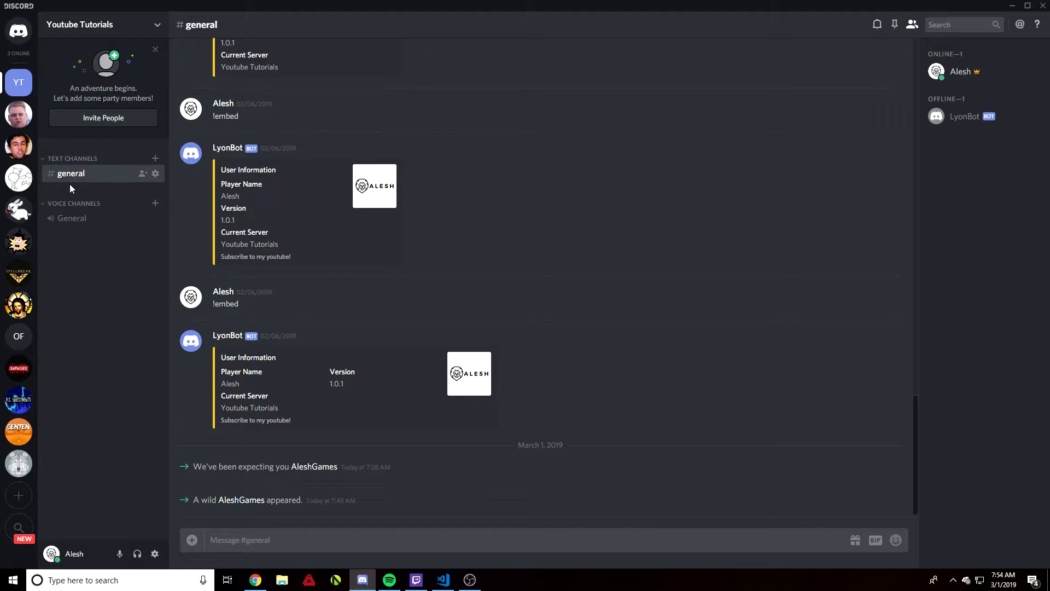
pyautogui.moveTo(191, 153)
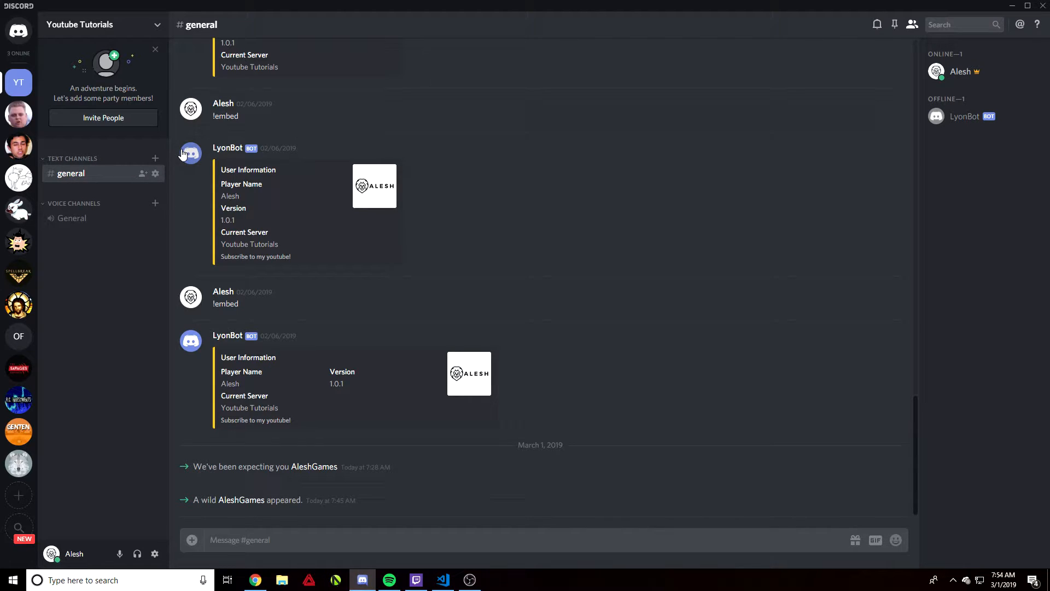
pyautogui.moveTo(192, 148)
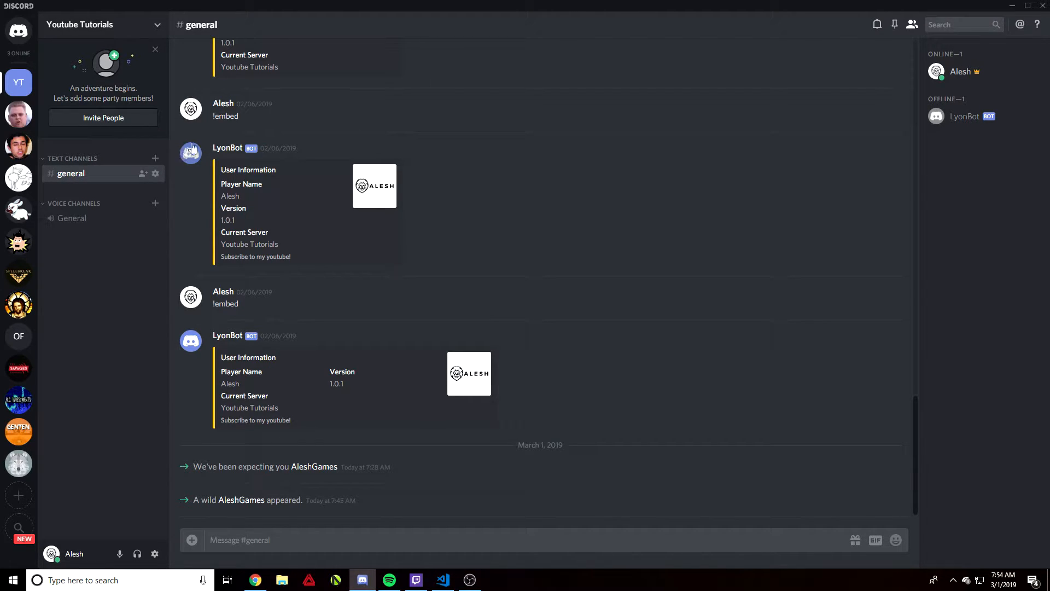
# Create a text channel named welcome, open it, and return to the handler body in the editor
pyautogui.click(155, 158)
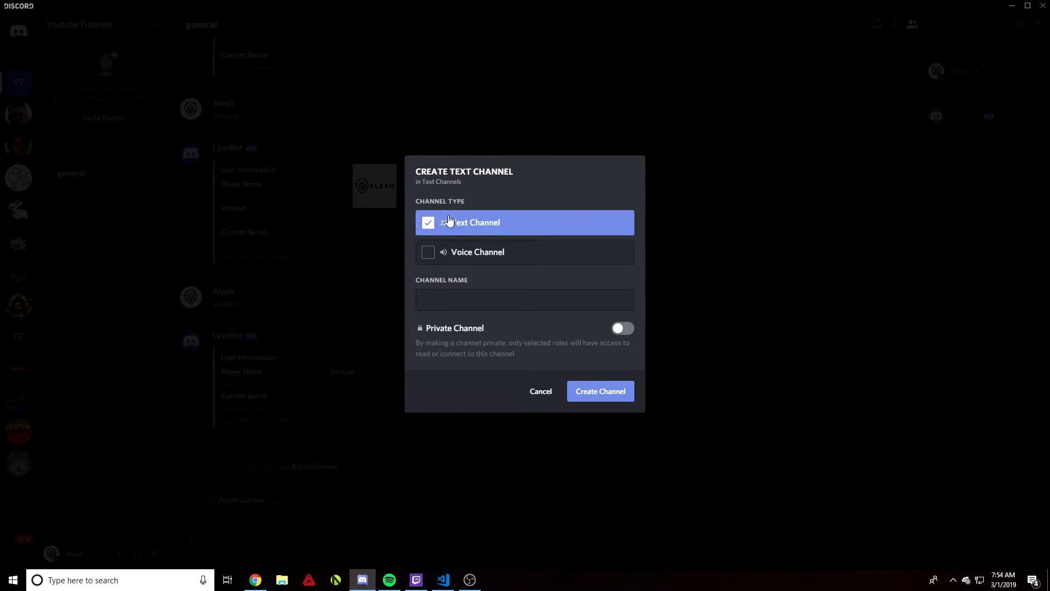
pyautogui.write('we')
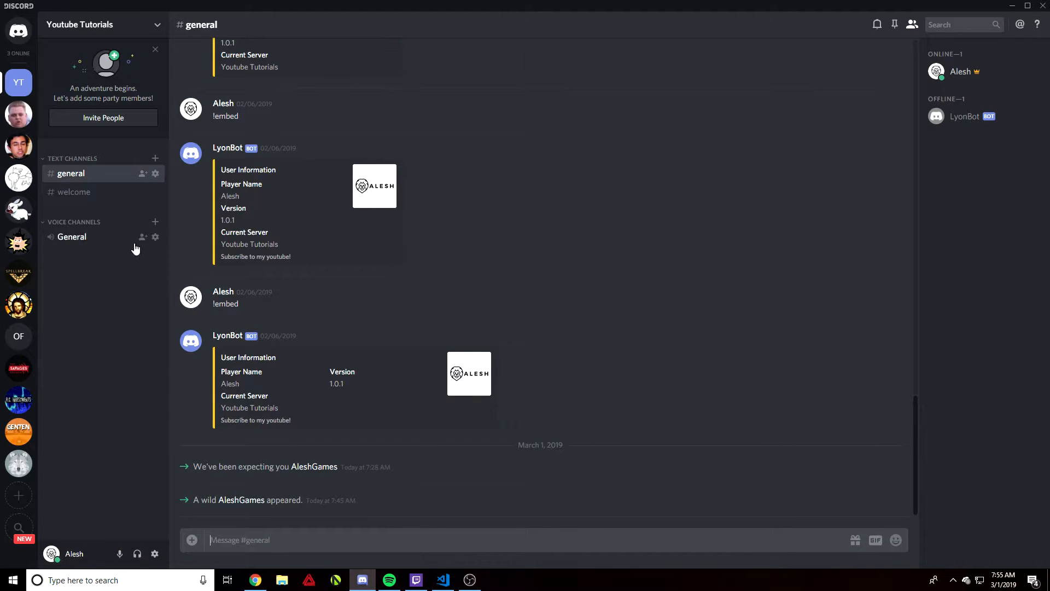
pyautogui.moveTo(73, 191)
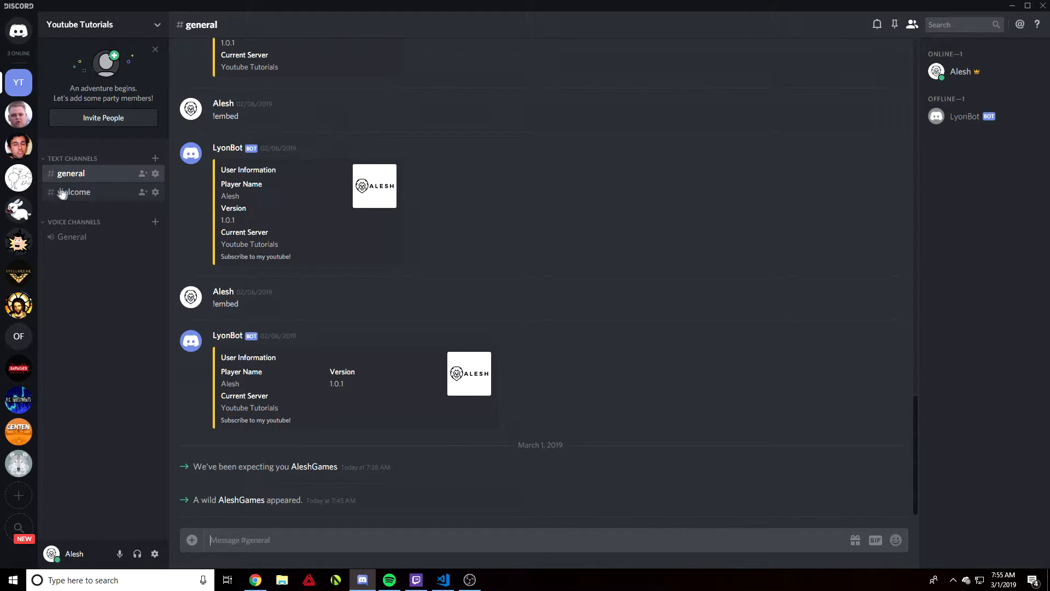
pyautogui.moveTo(98, 196)
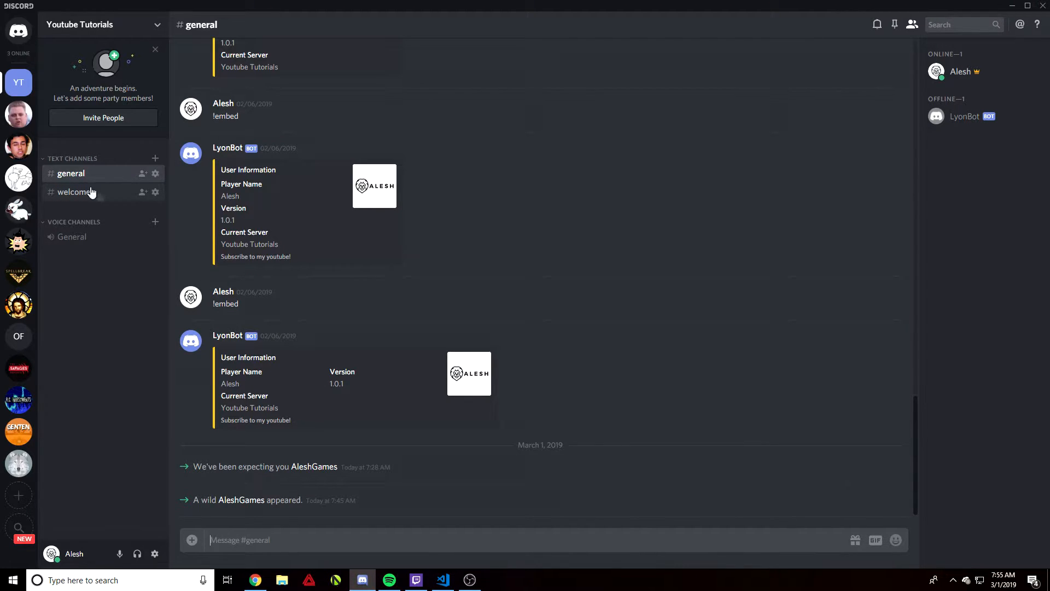
pyautogui.click(73, 193)
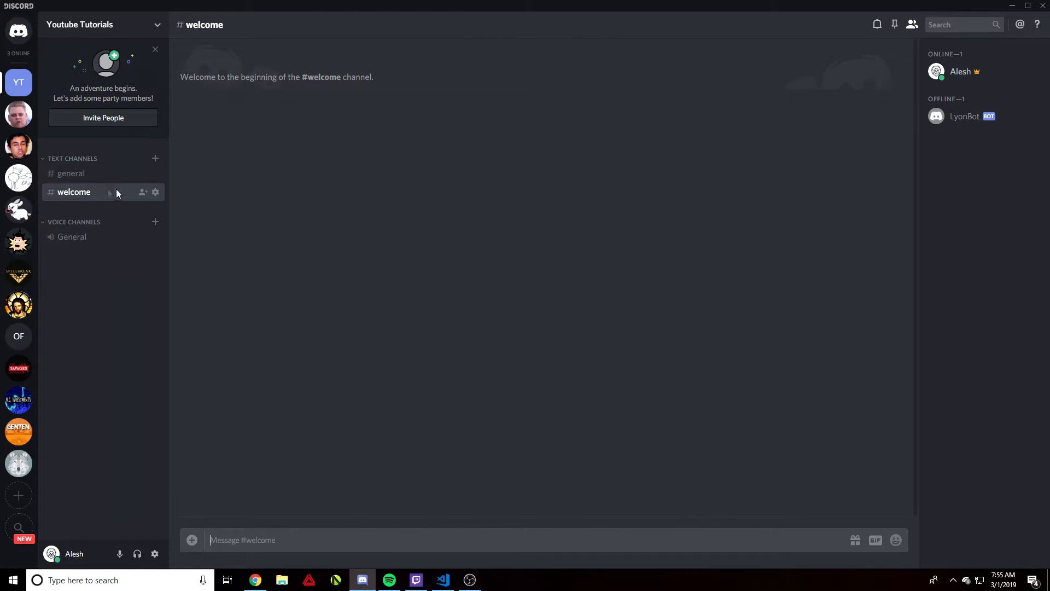
pyautogui.moveTo(442, 579)
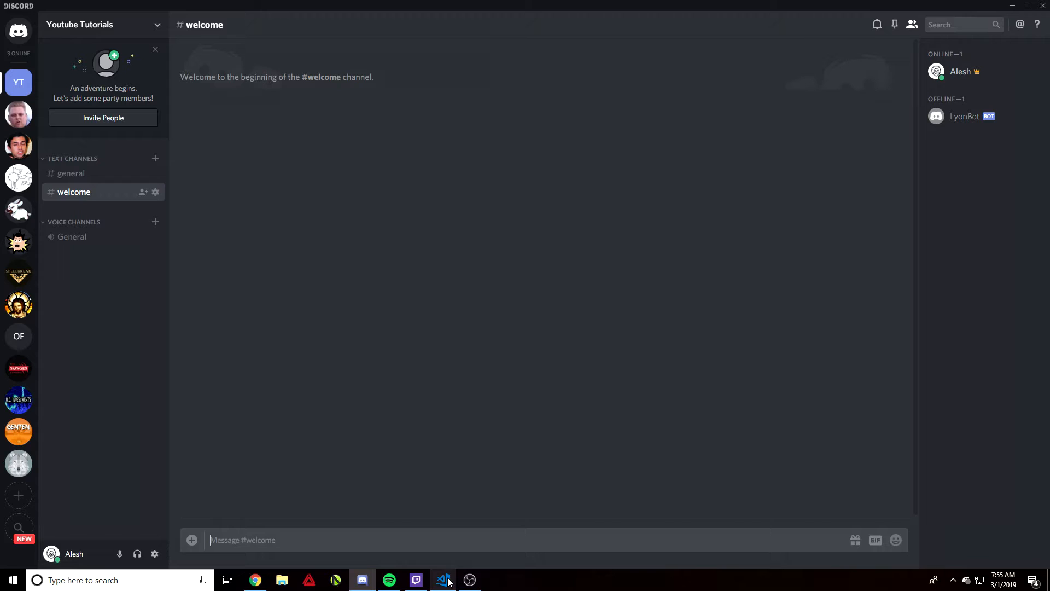
pyautogui.click(442, 579)
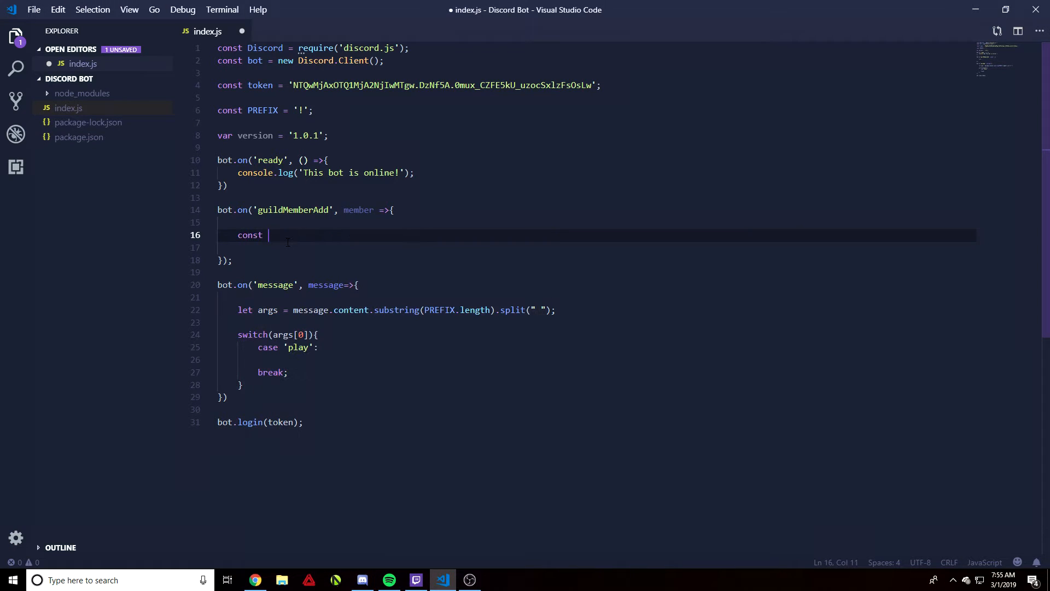
# Write const channel = member.guild.channels.find(channel => channel.name === "welcome")
pyautogui.write('chan')
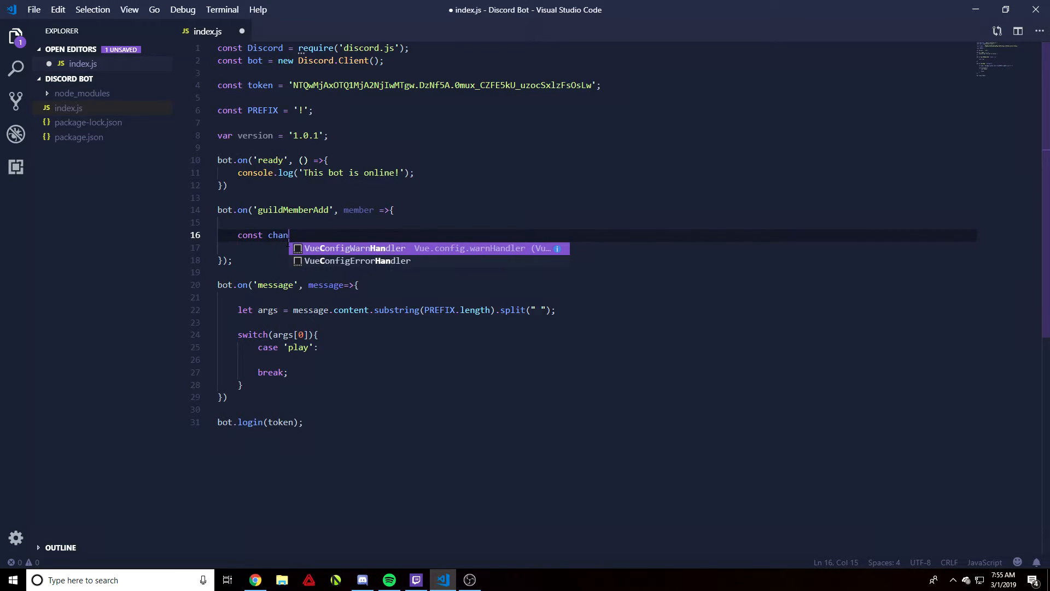
pyautogui.write('nel')
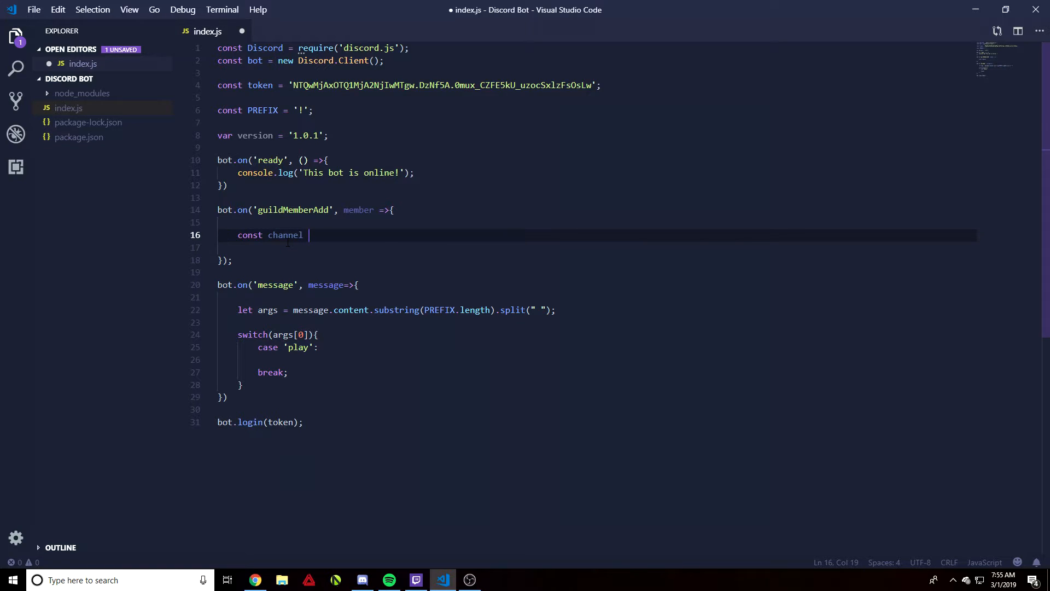
pyautogui.write('= member.')
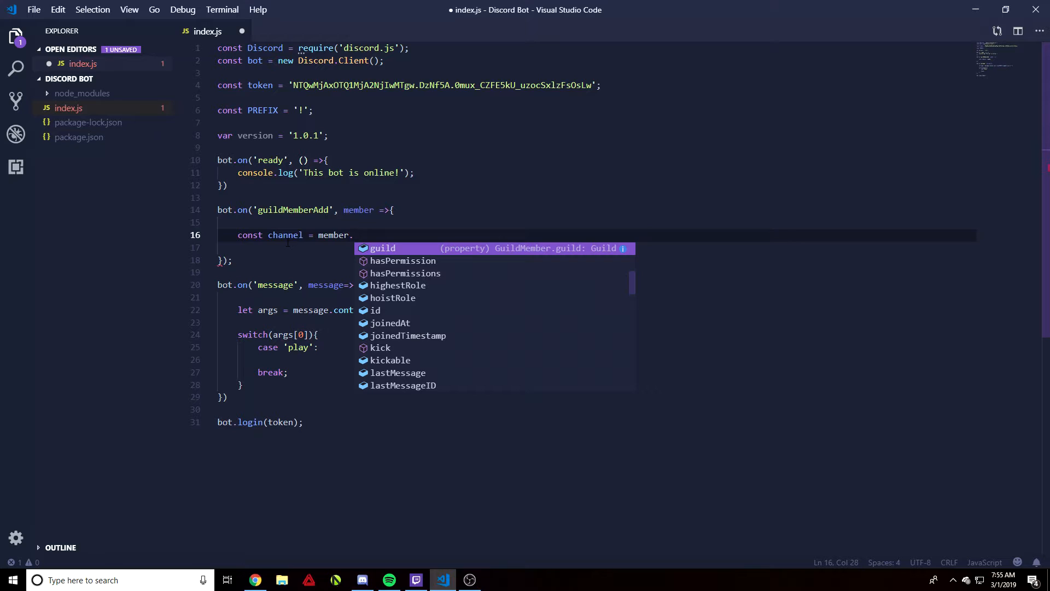
pyautogui.write('guild.ch')
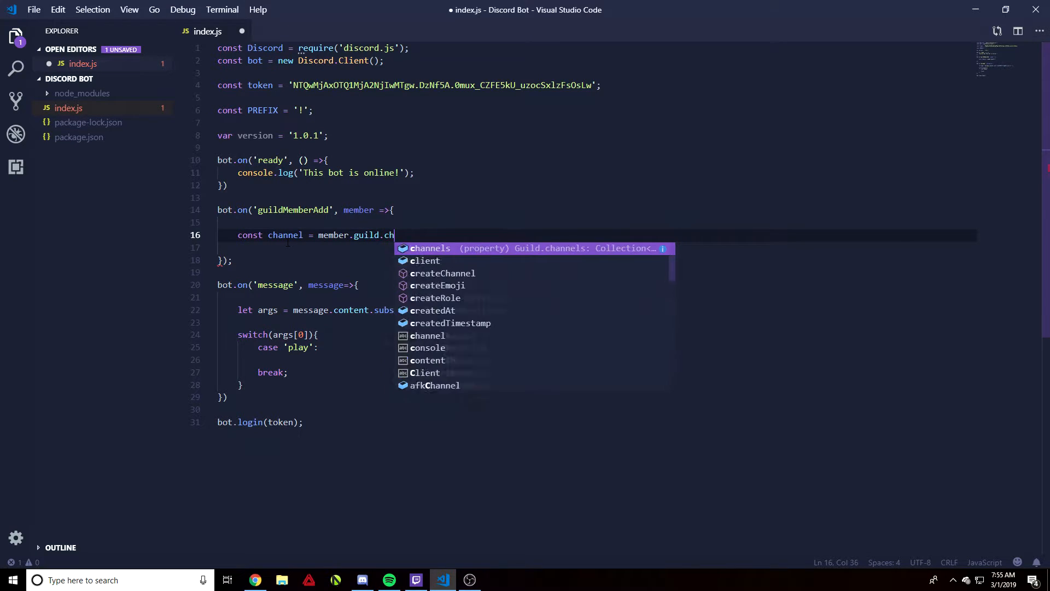
pyautogui.write('annels.f')
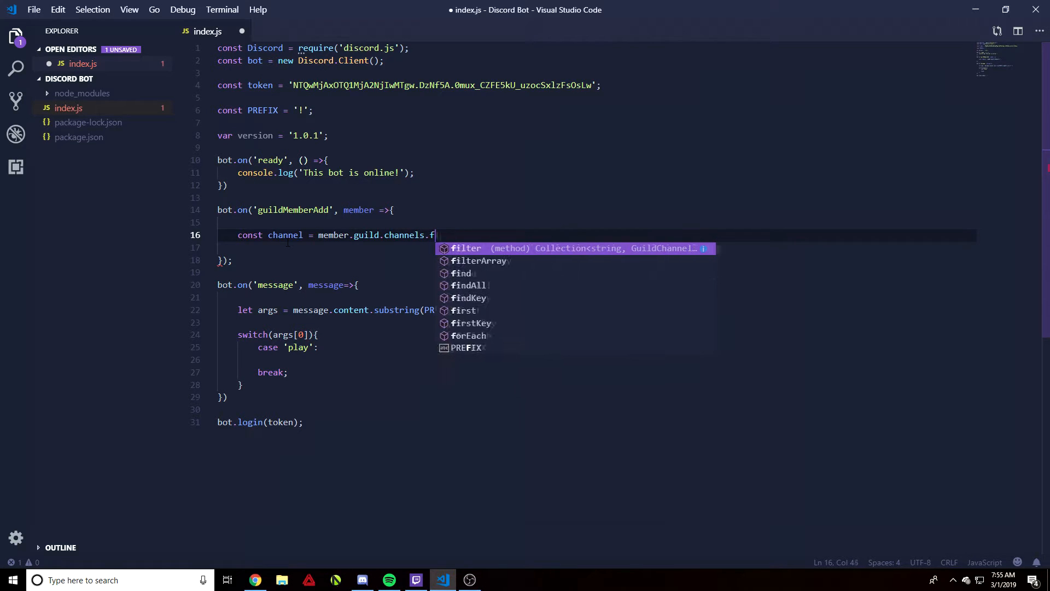
pyautogui.write('ind')
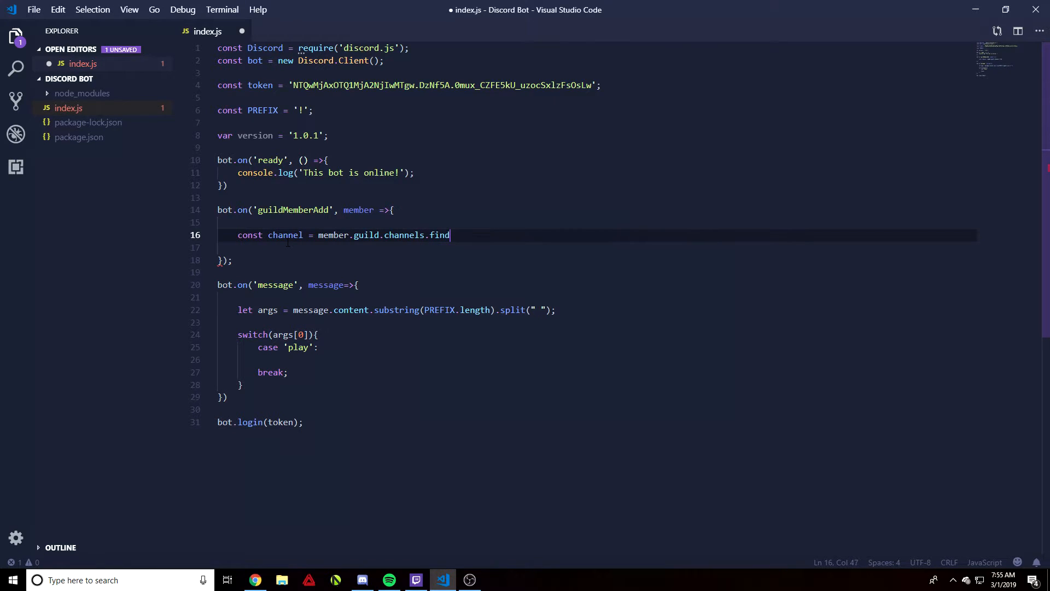
pyautogui.write('(')
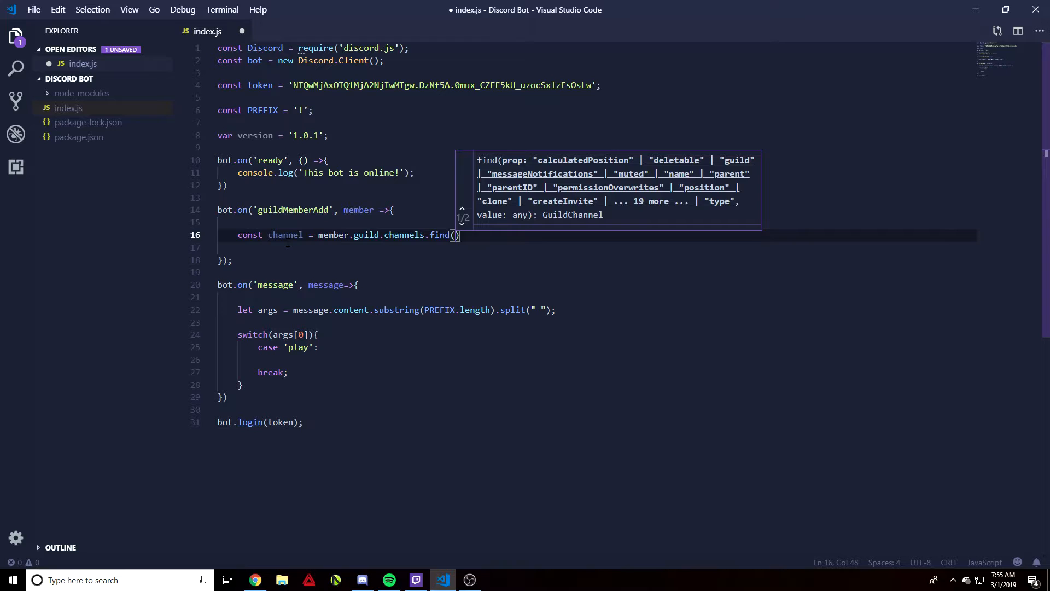
pyautogui.write('channel => channel.')
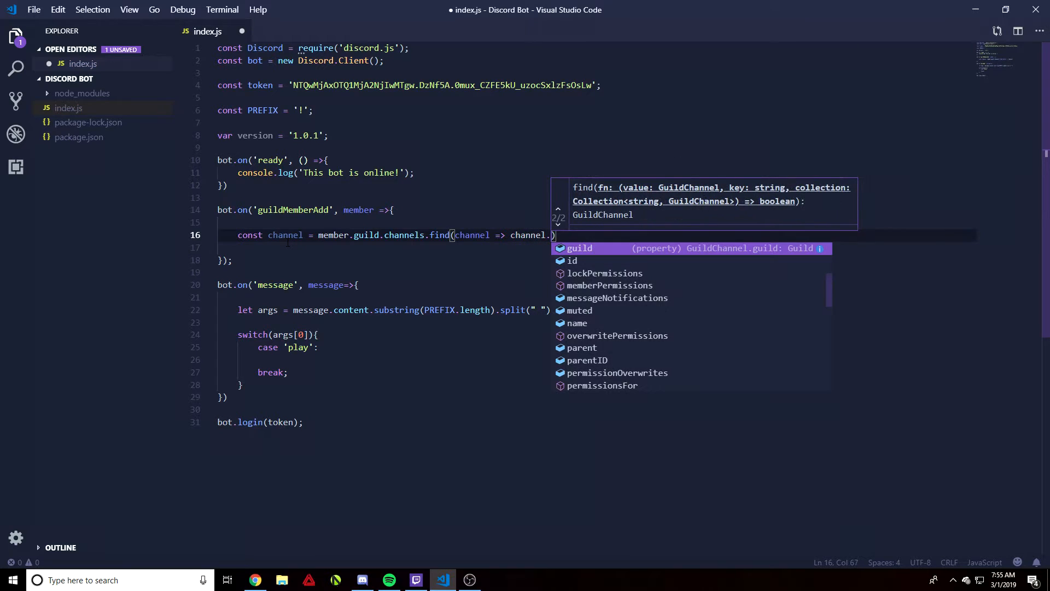
pyautogui.write('name')
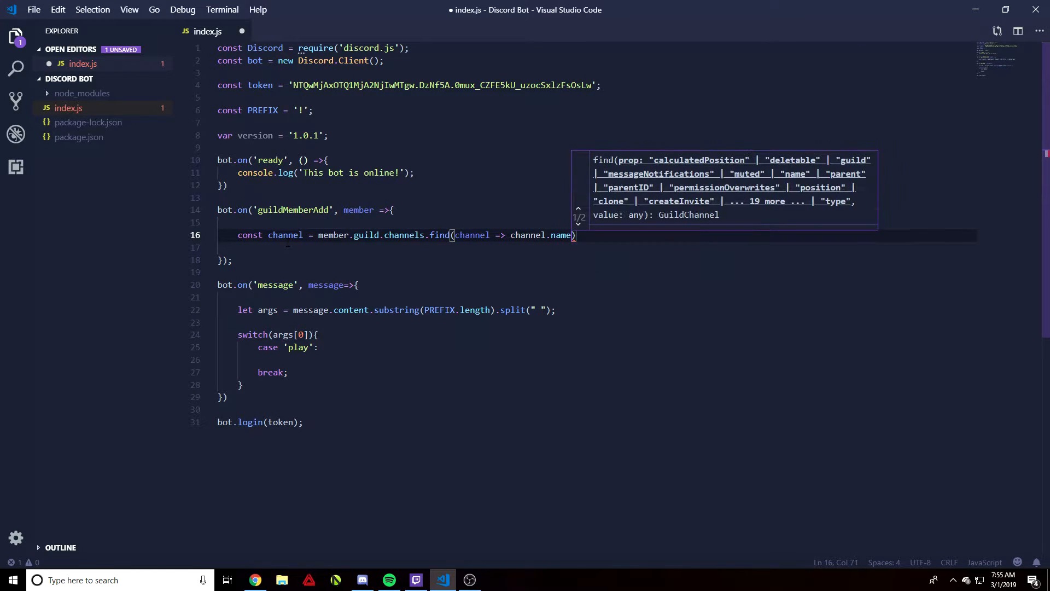
pyautogui.write('=== ""')
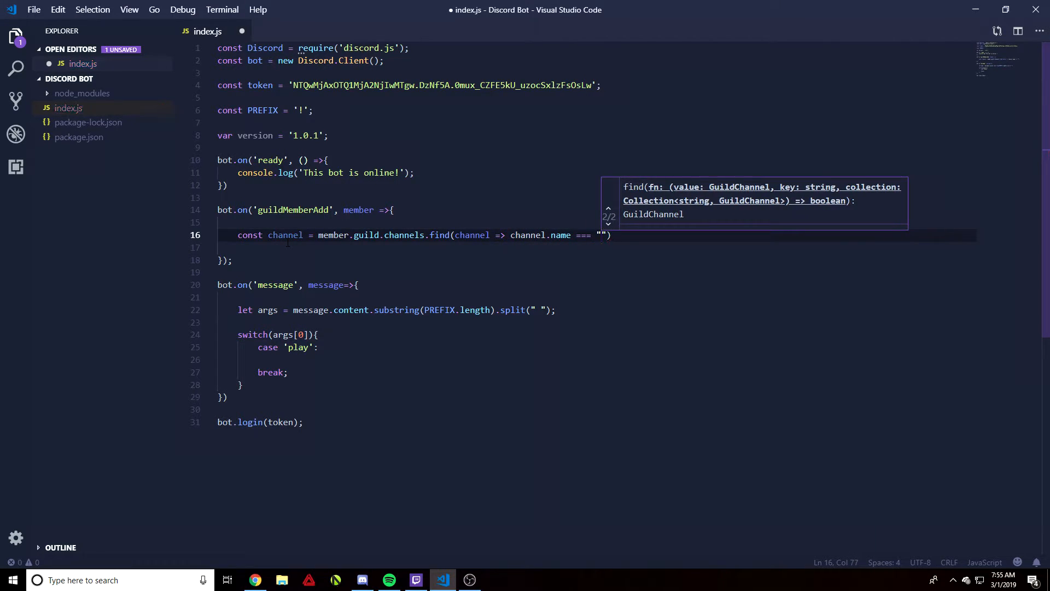
pyautogui.write('welcome')
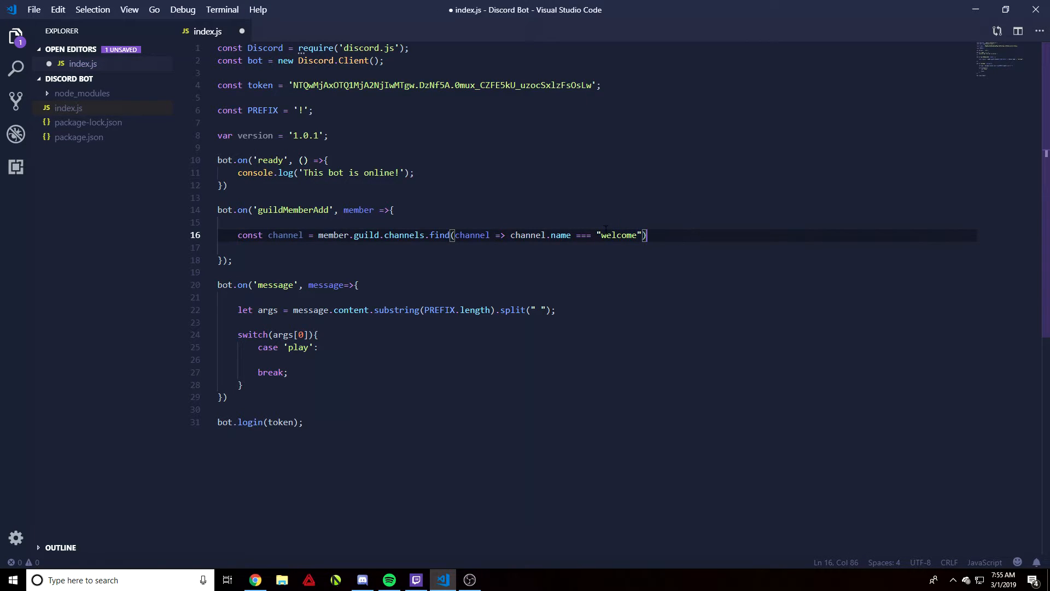
# Check the welcome channel name against Discord, end the line with ; and start a new line
pyautogui.doubleClick(617, 234)
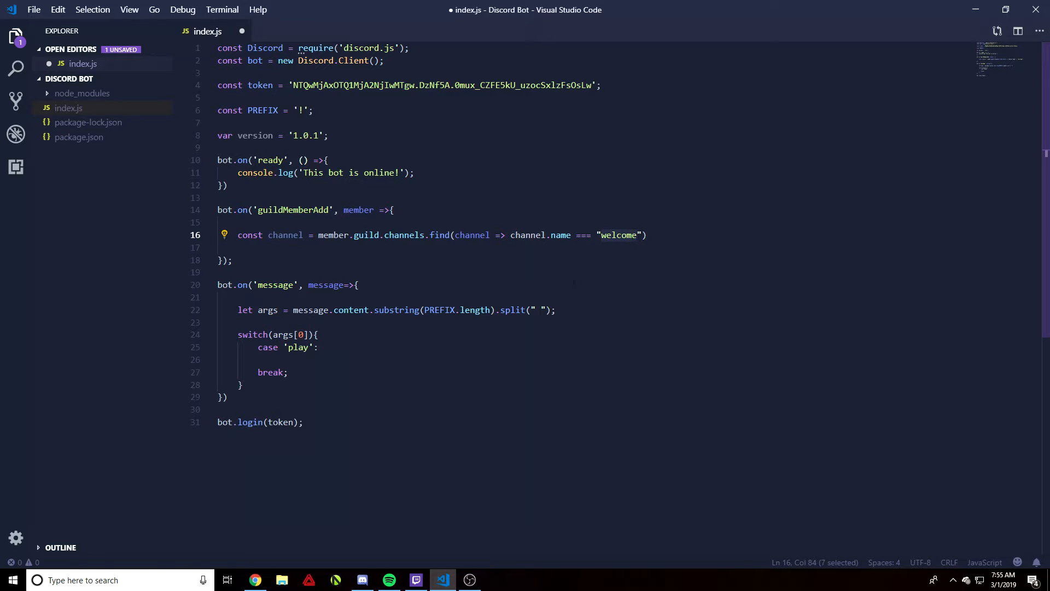
pyautogui.click(363, 579)
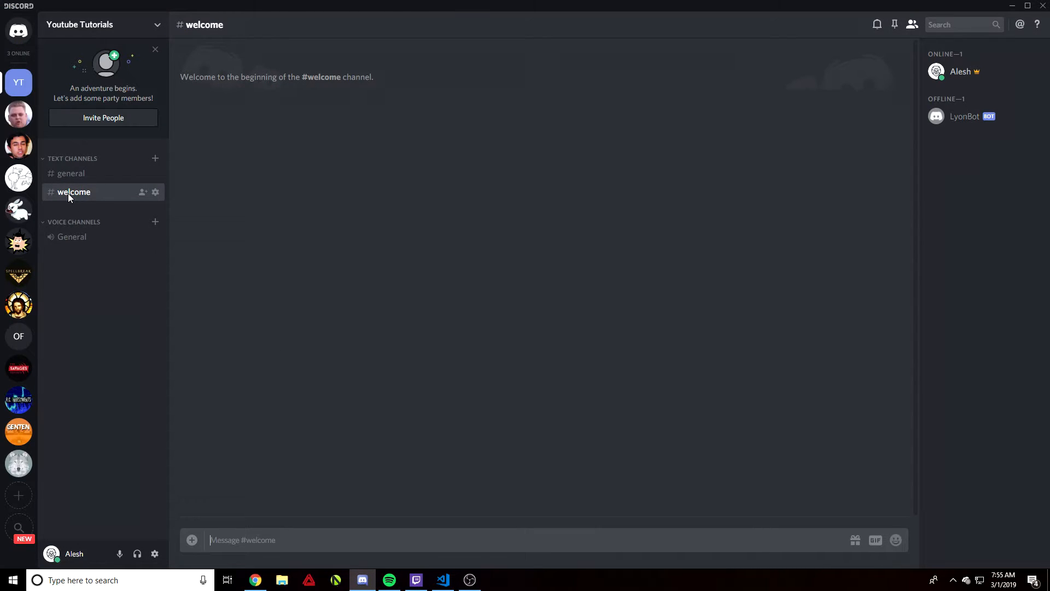
pyautogui.click(441, 580)
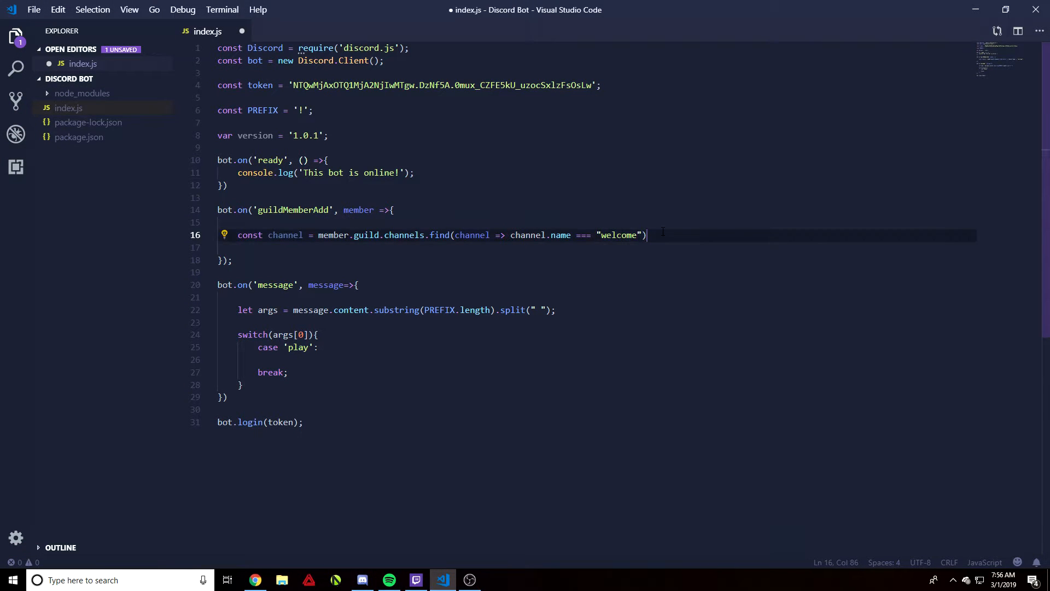
pyautogui.write(';')
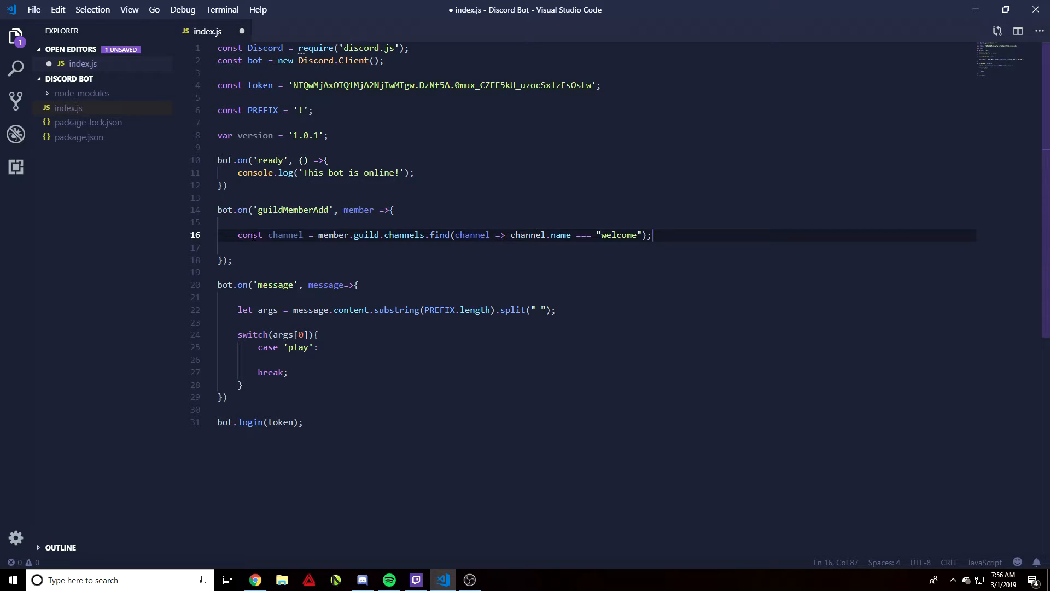
pyautogui.click(276, 236)
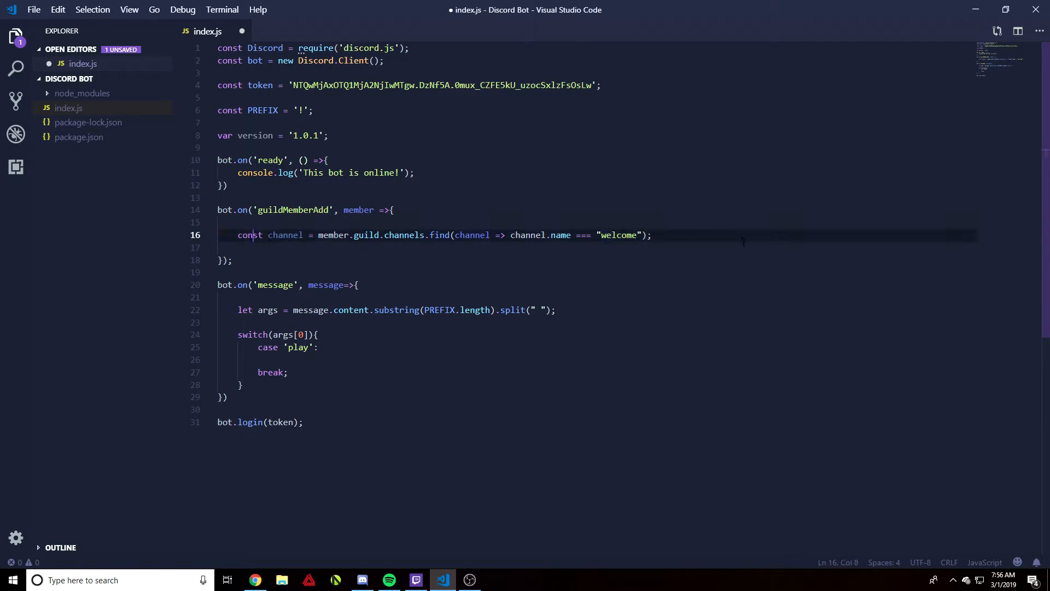
pyautogui.press('Enter')
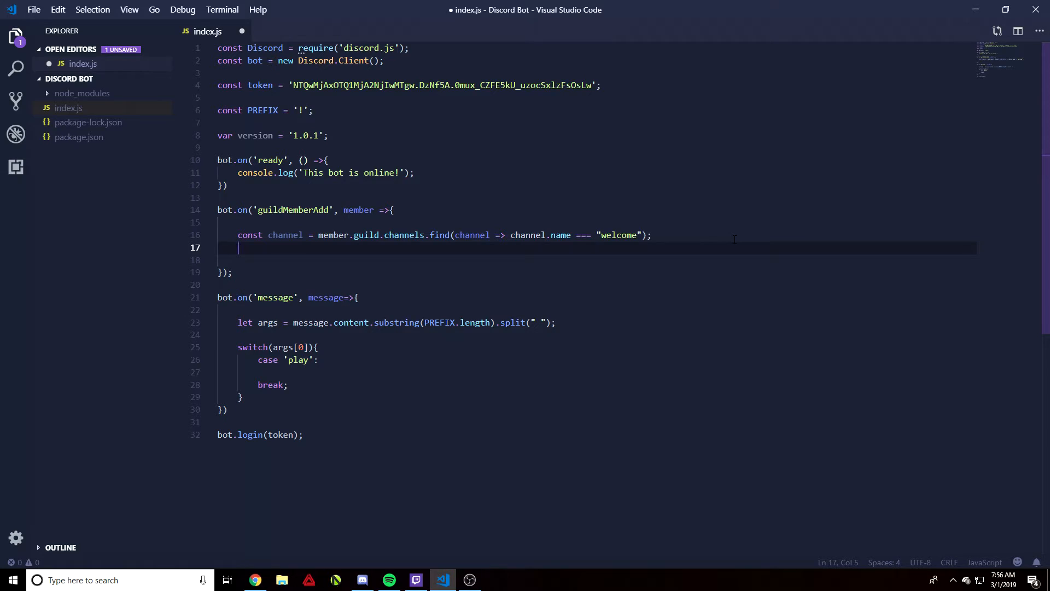
# Add if(!channel) return; so the handler exits when no welcome channel exists
pyautogui.write('if(!')
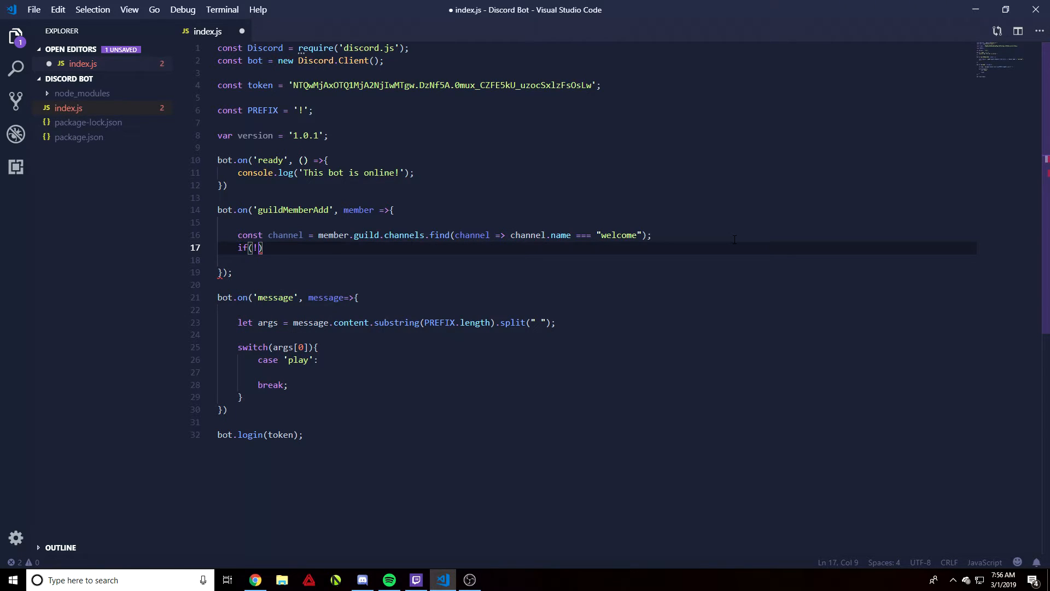
pyautogui.write('channel')
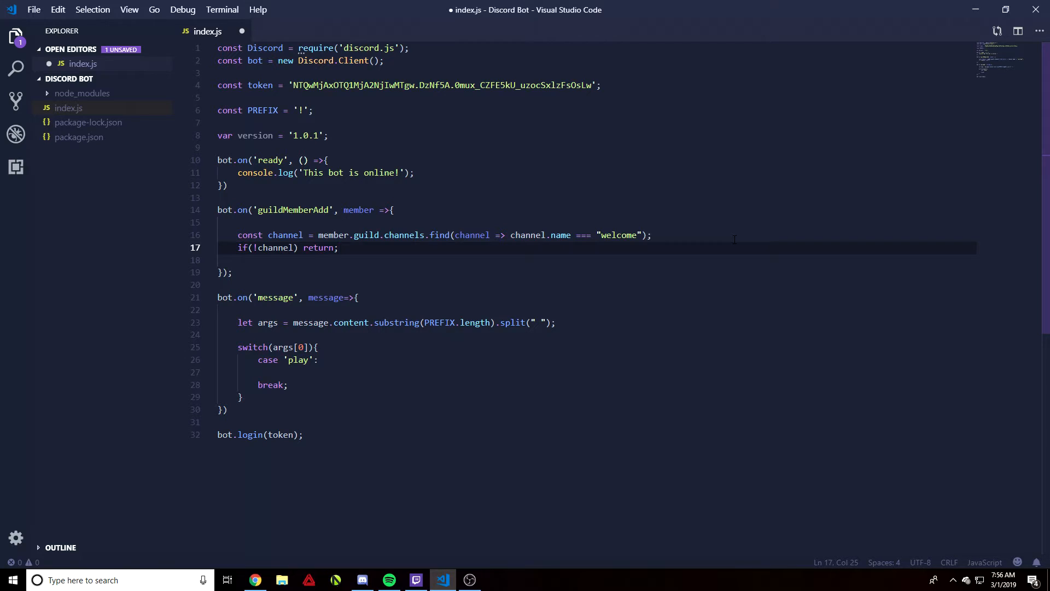
pyautogui.doubleClick(268, 248)
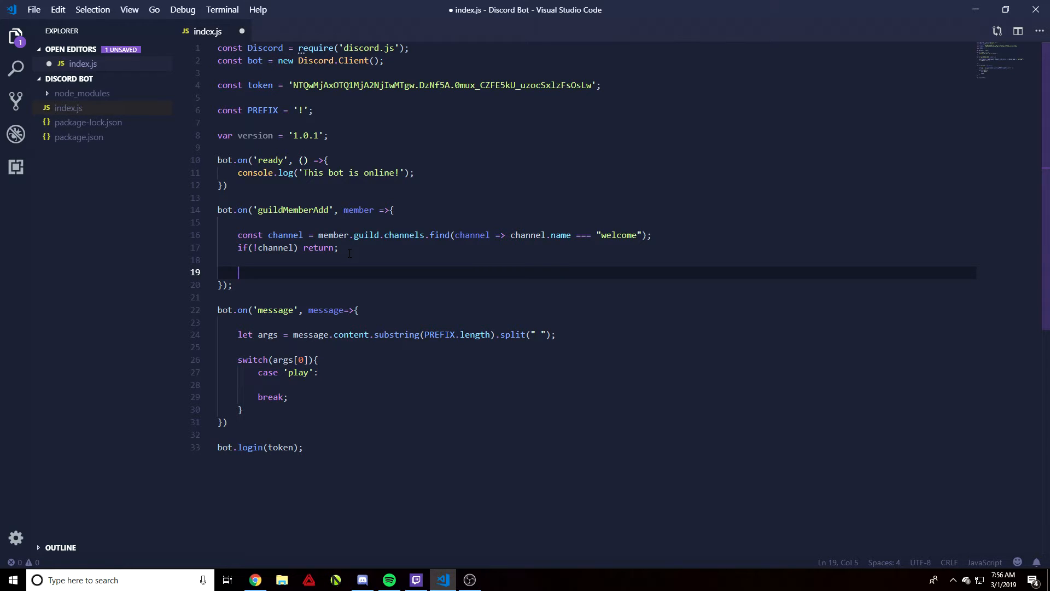
# Start channel.send with a template string reading `Welcome to our sever,`
pyautogui.write('channel.send')
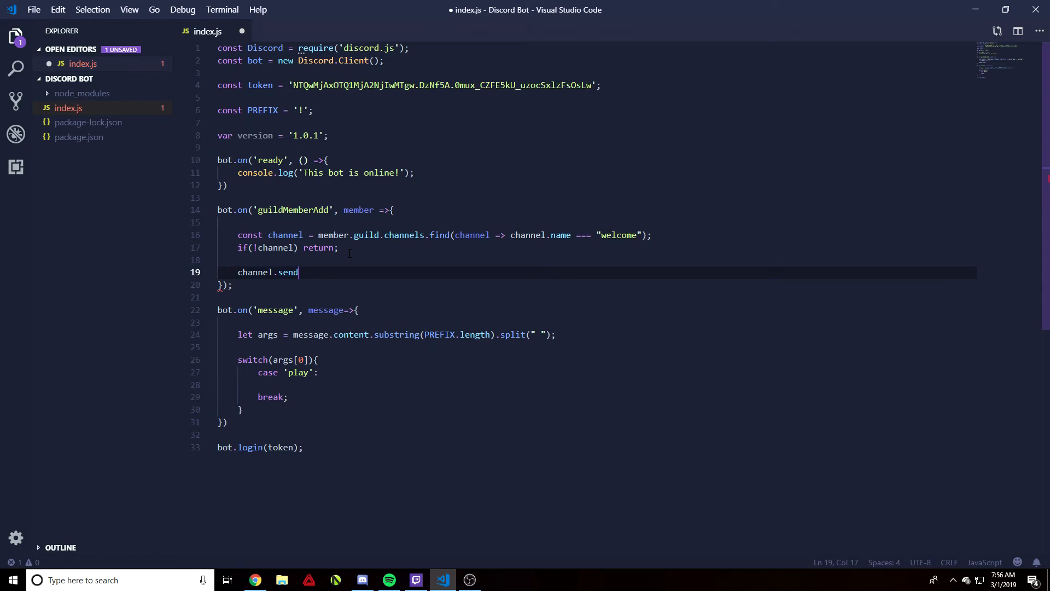
pyautogui.write('()')
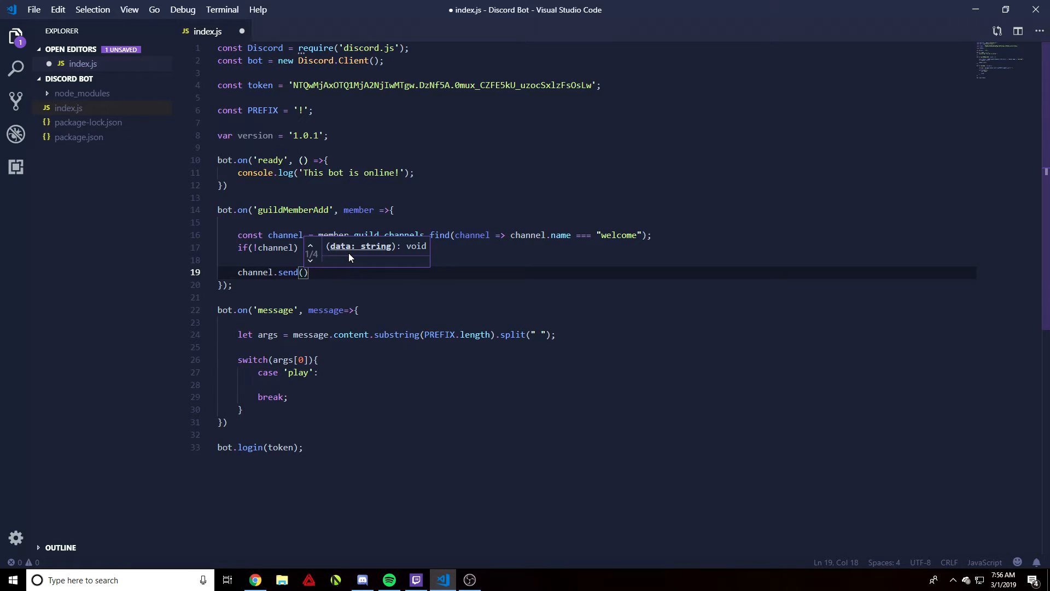
pyautogui.write('~')
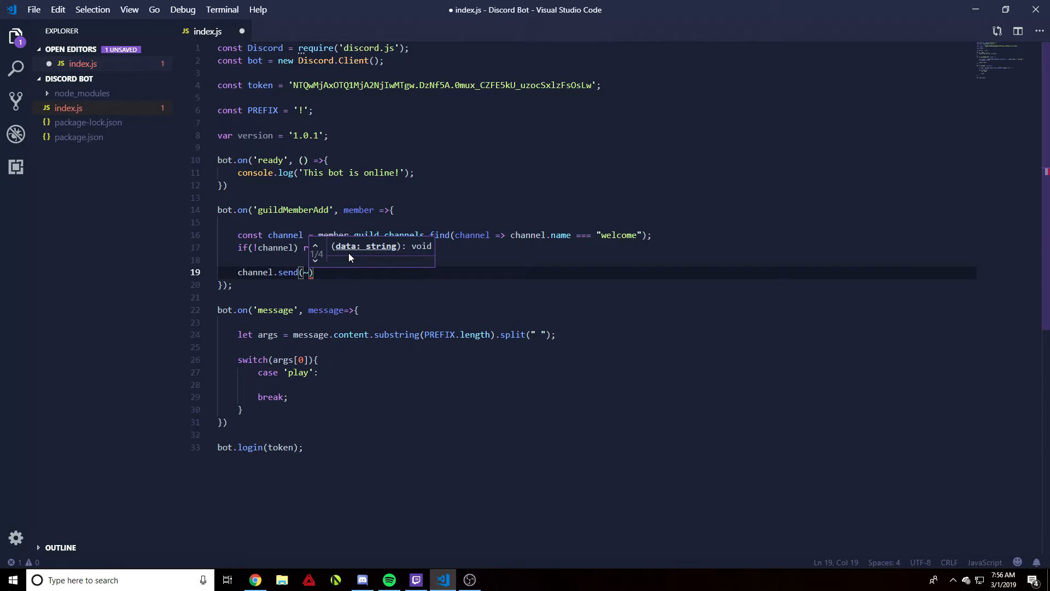
pyautogui.write("'")
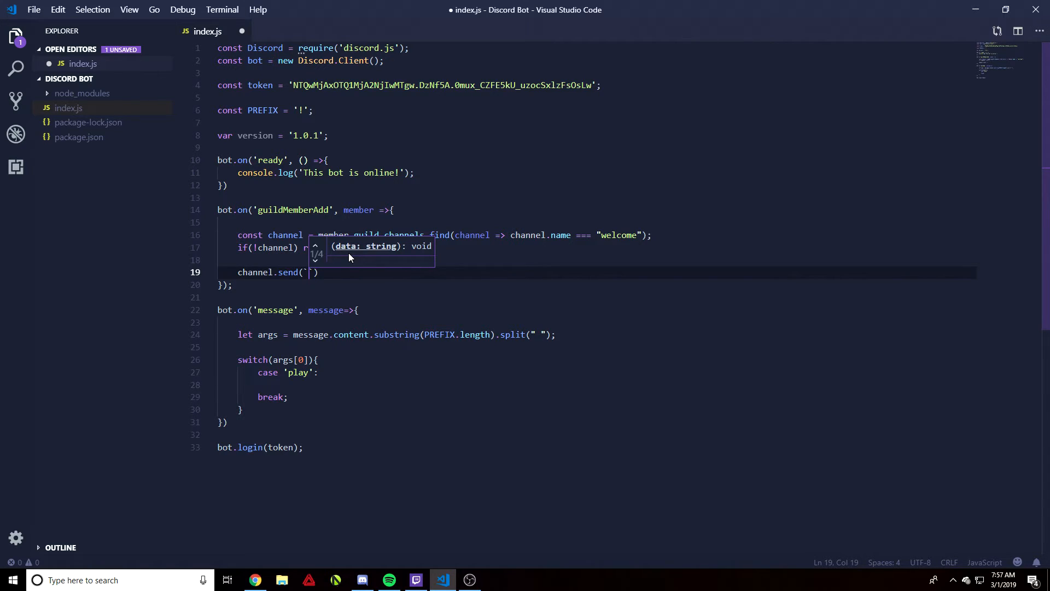
pyautogui.write('Welcome')
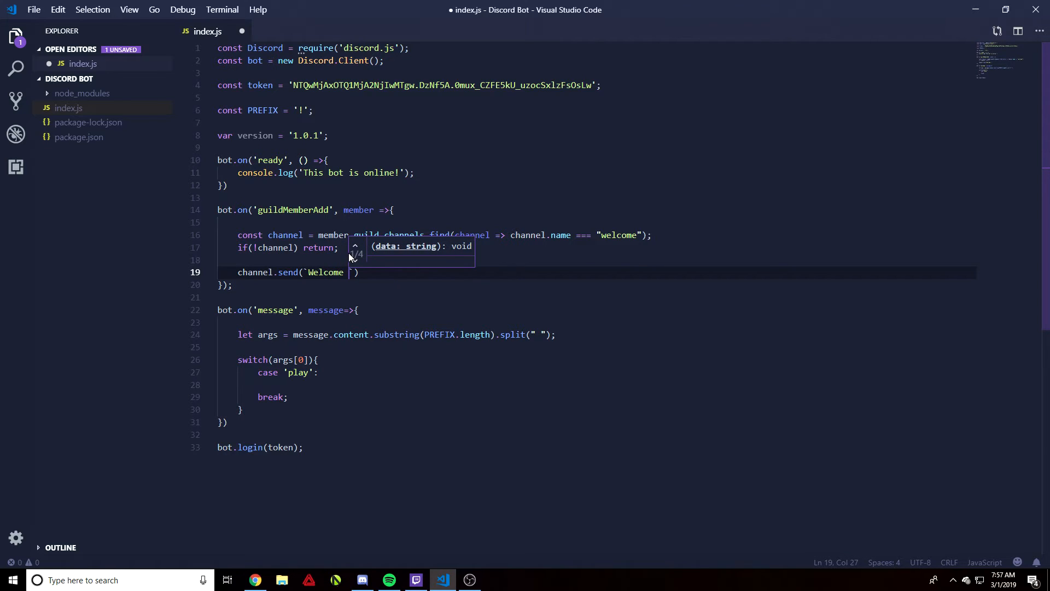
pyautogui.write('to our sever,')
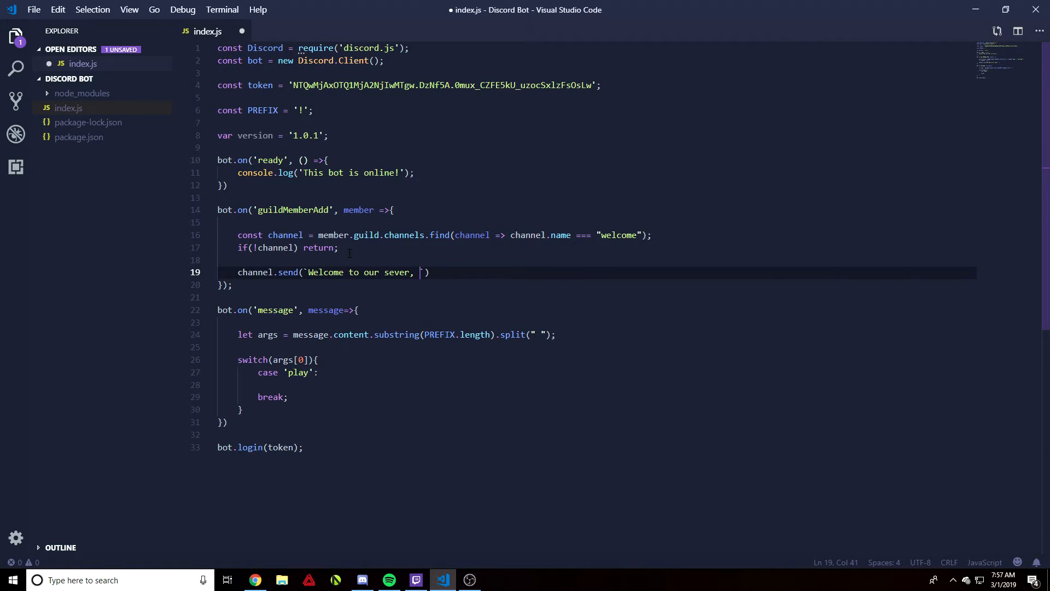
# Finish the message with ${member} and 'please read the rules in the rules channel!'
pyautogui.write('{}')
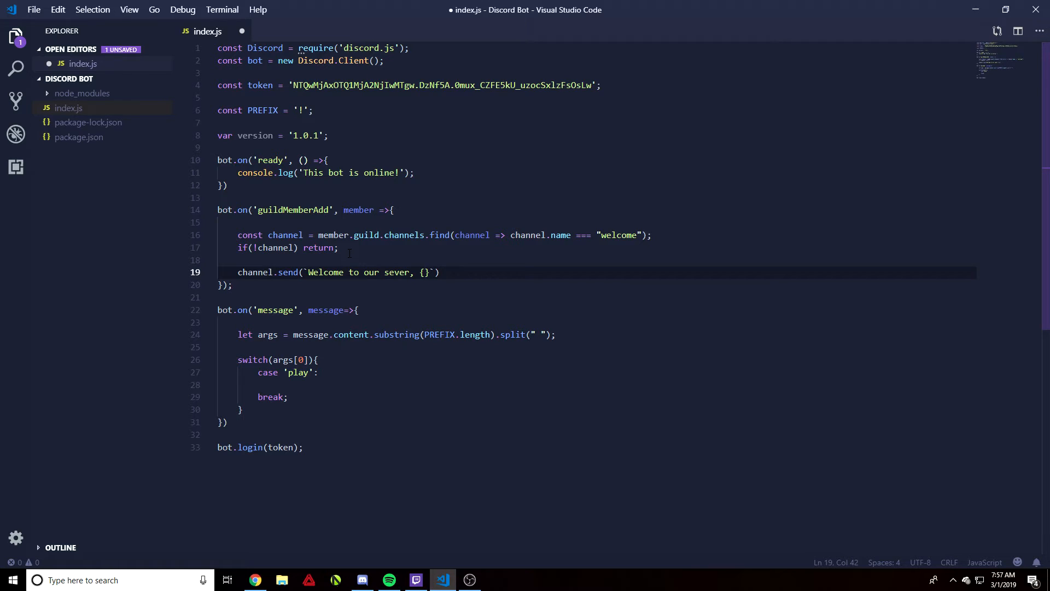
pyautogui.write('$mem')
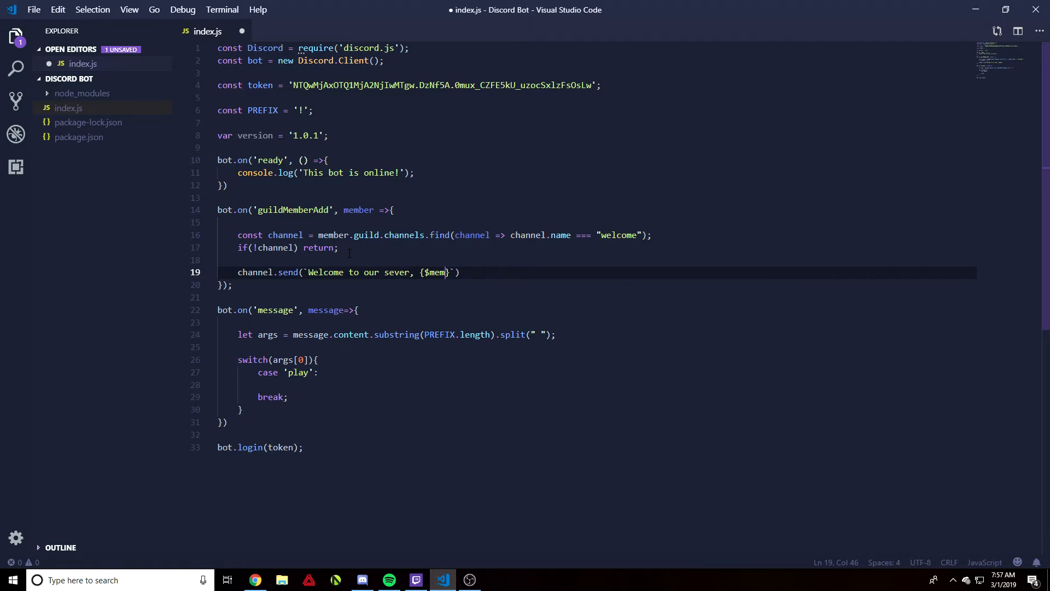
pyautogui.write('ber')
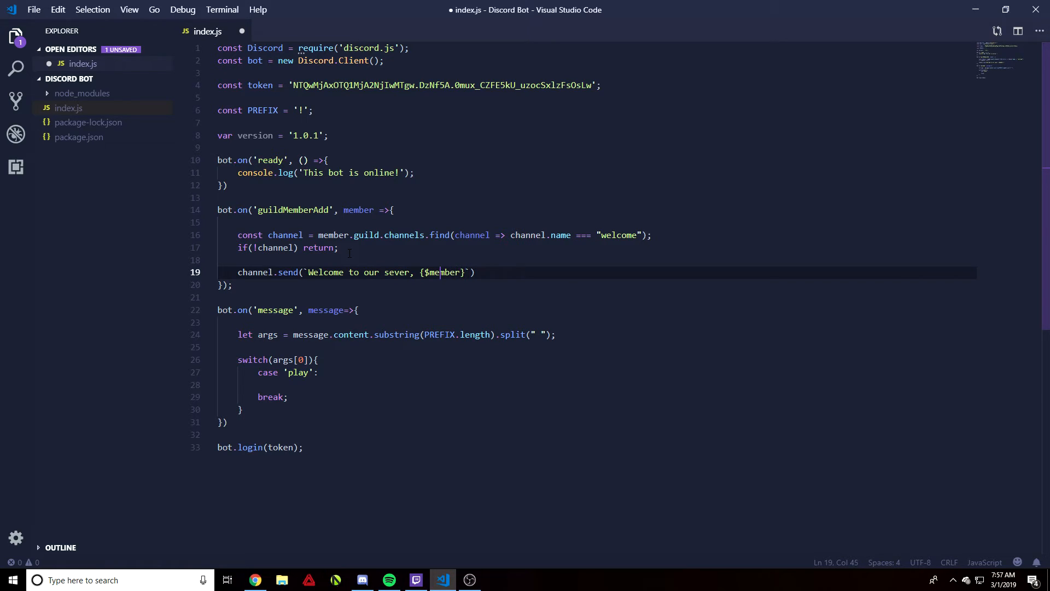
pyautogui.press('Backspace')
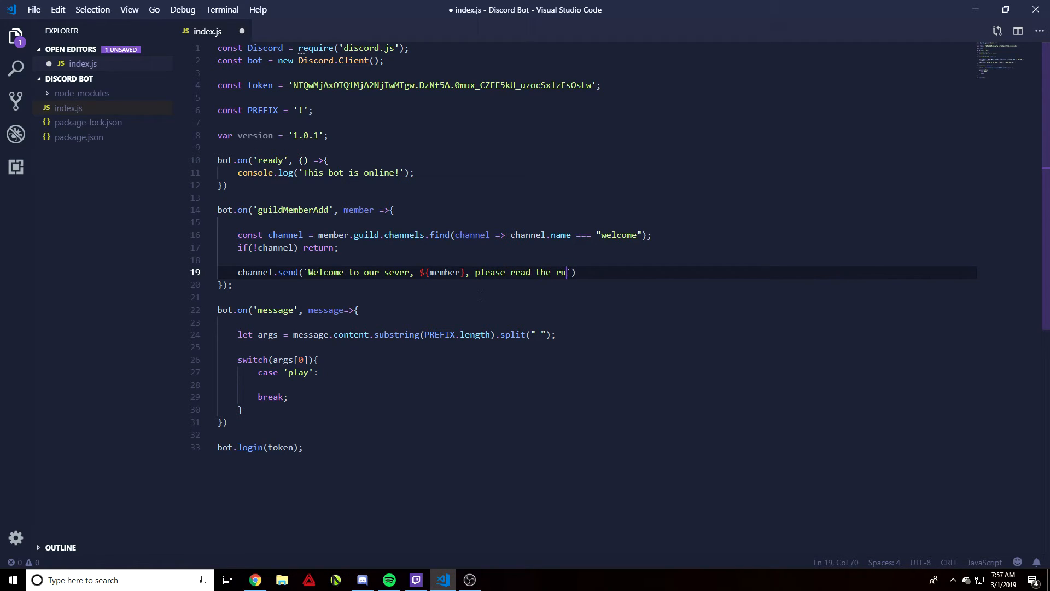
pyautogui.write('les in the rules ch')
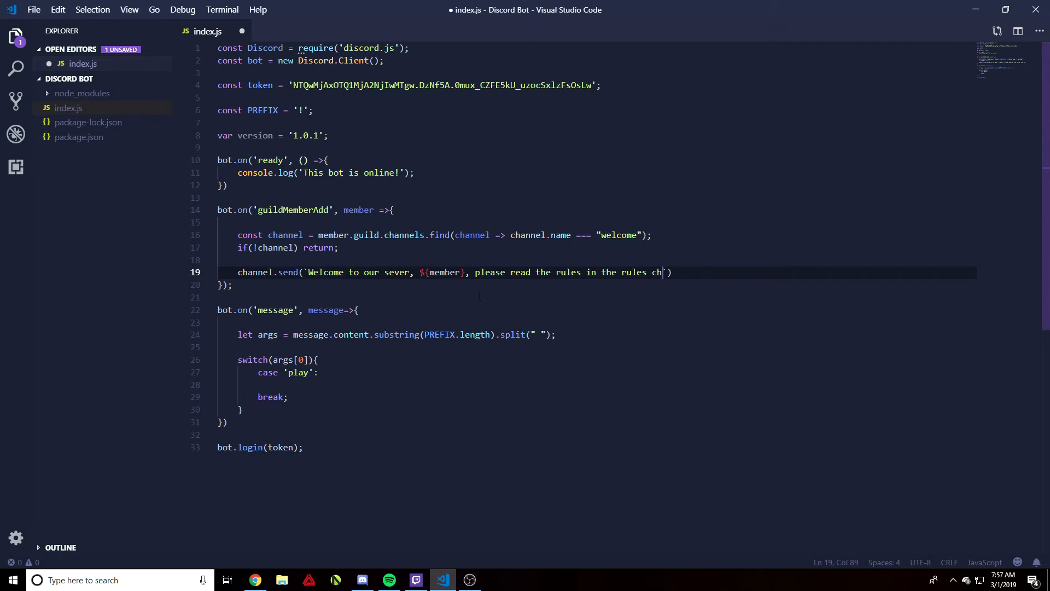
pyautogui.write('annel!')
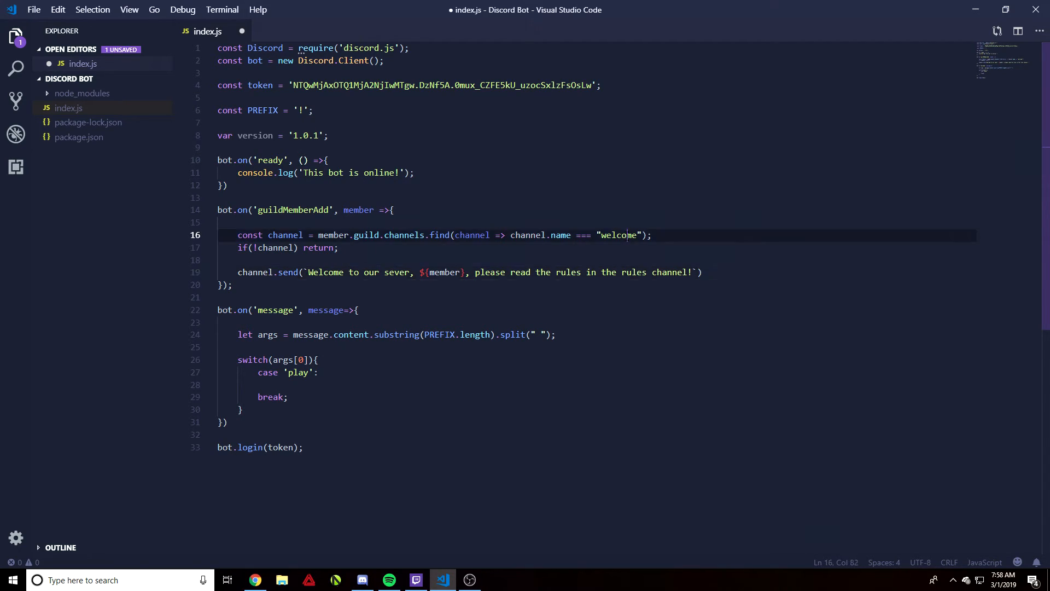
# Save index.js and run the bot with node . in the terminal
pyautogui.doubleClick(356, 210)
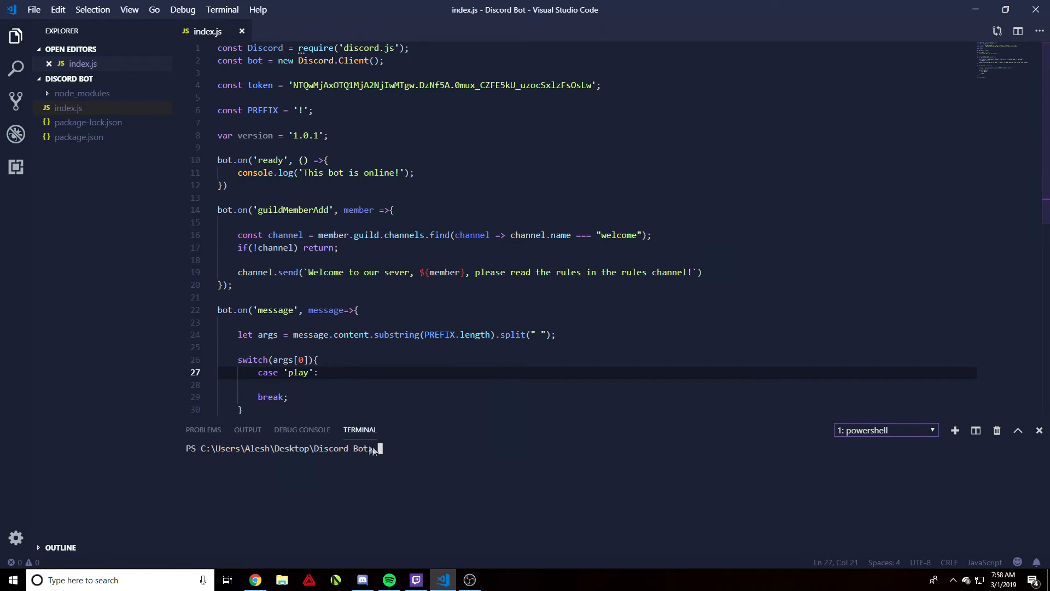
pyautogui.write('node')
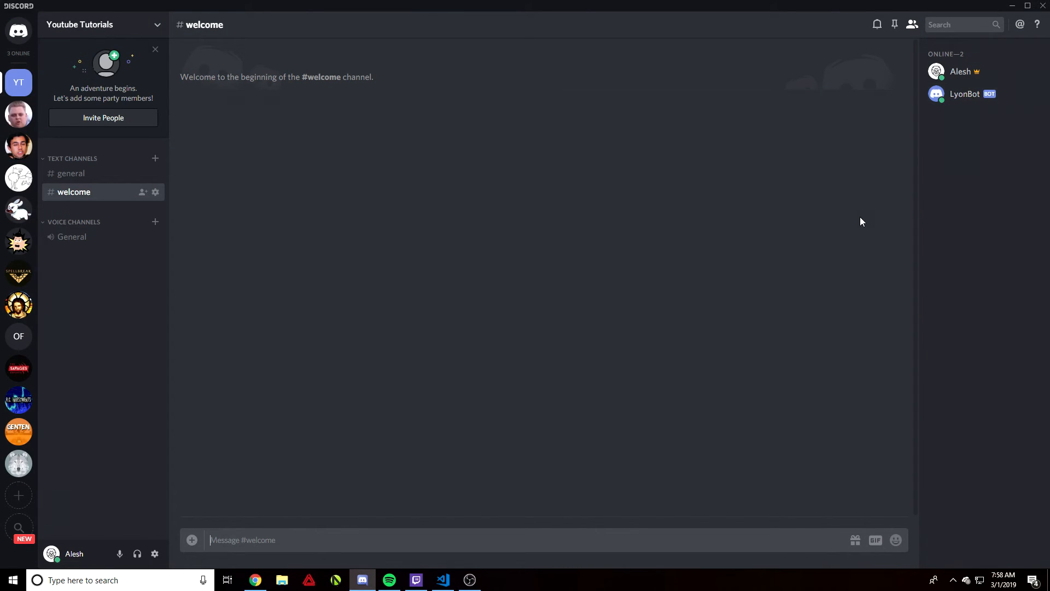
# From #general, send a server invite to the alt account and close the invite dialog
pyautogui.click(71, 173)
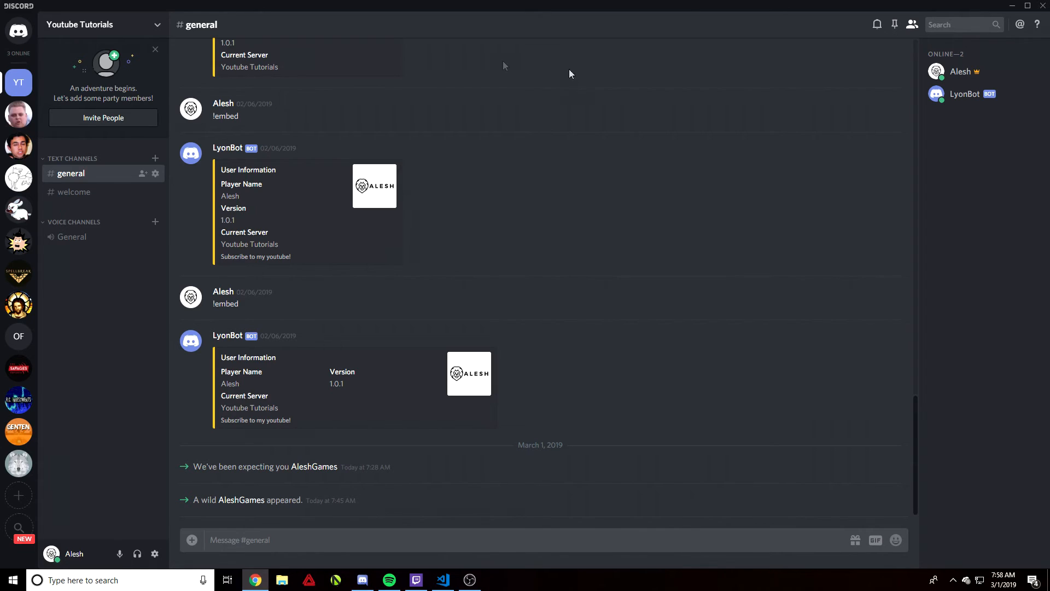
pyautogui.click(103, 118)
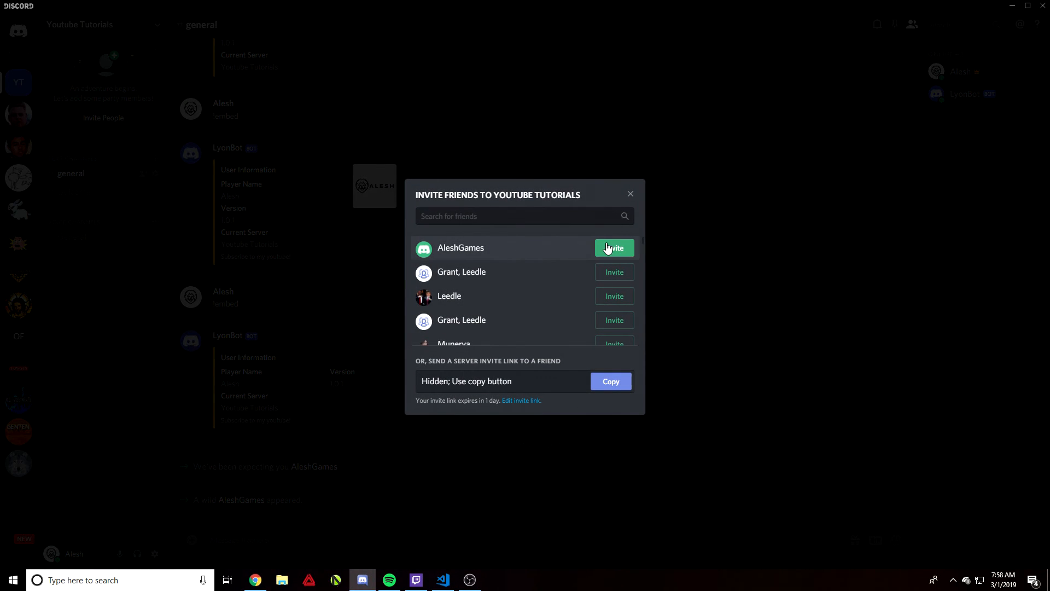
pyautogui.click(612, 248)
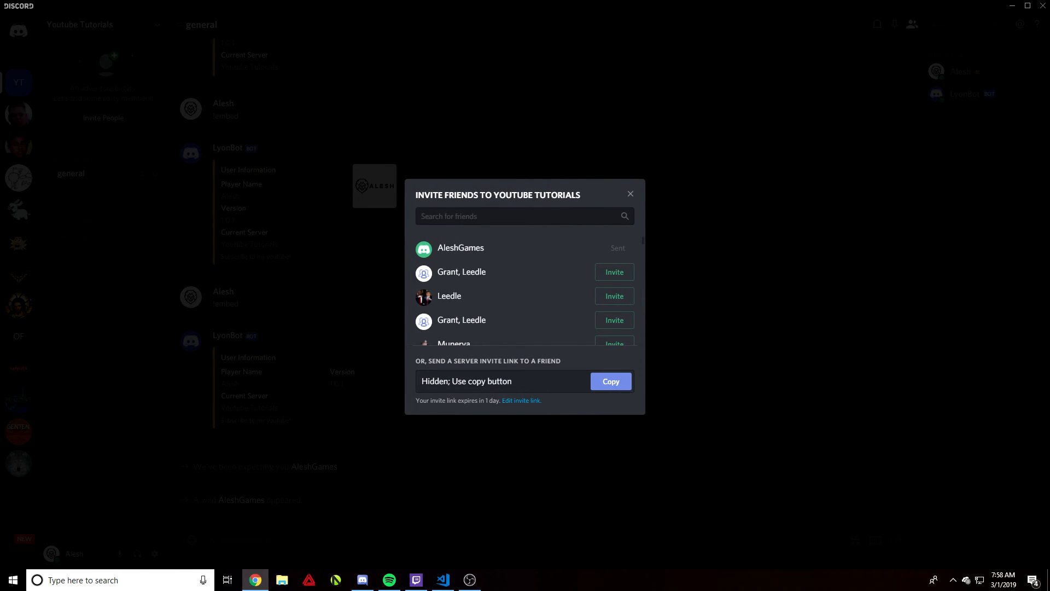
pyautogui.click(629, 194)
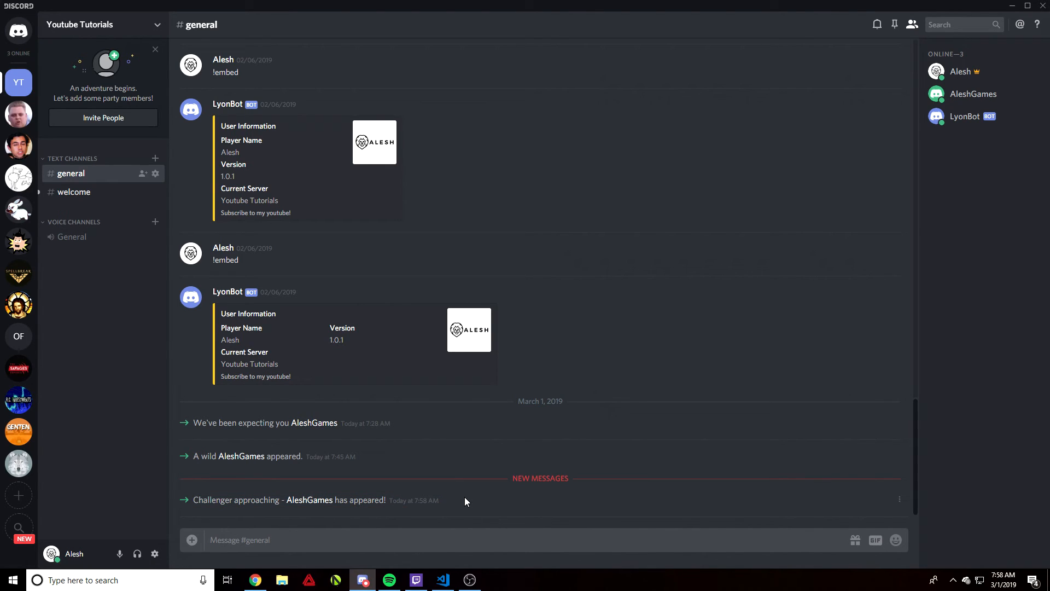
# View LyonBot's greeting to AleshGames in #welcome, mark it read, and return to the editor
pyautogui.click(73, 192)
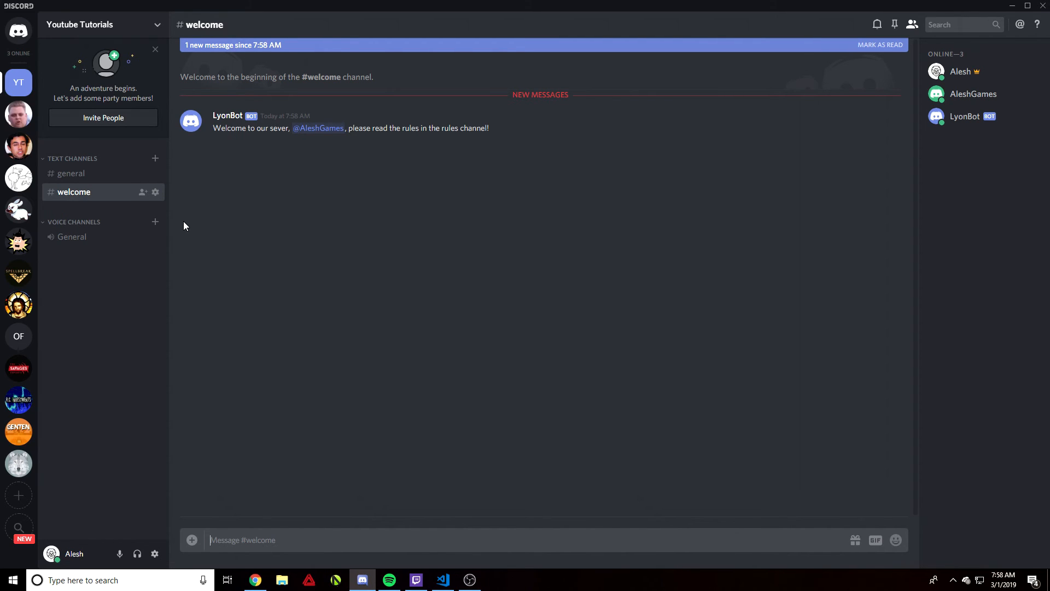
pyautogui.click(880, 44)
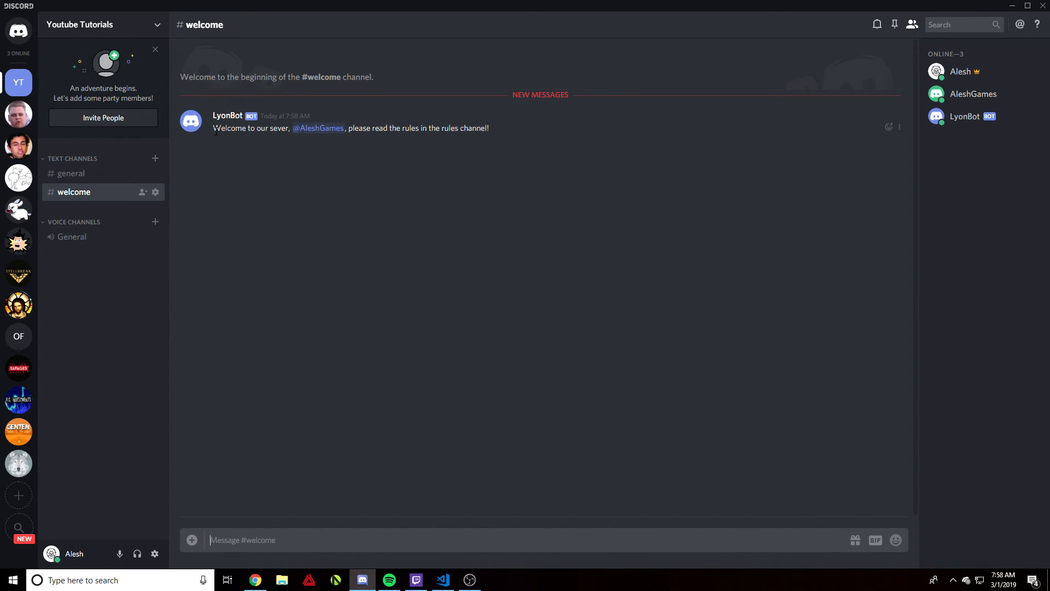
pyautogui.click(440, 579)
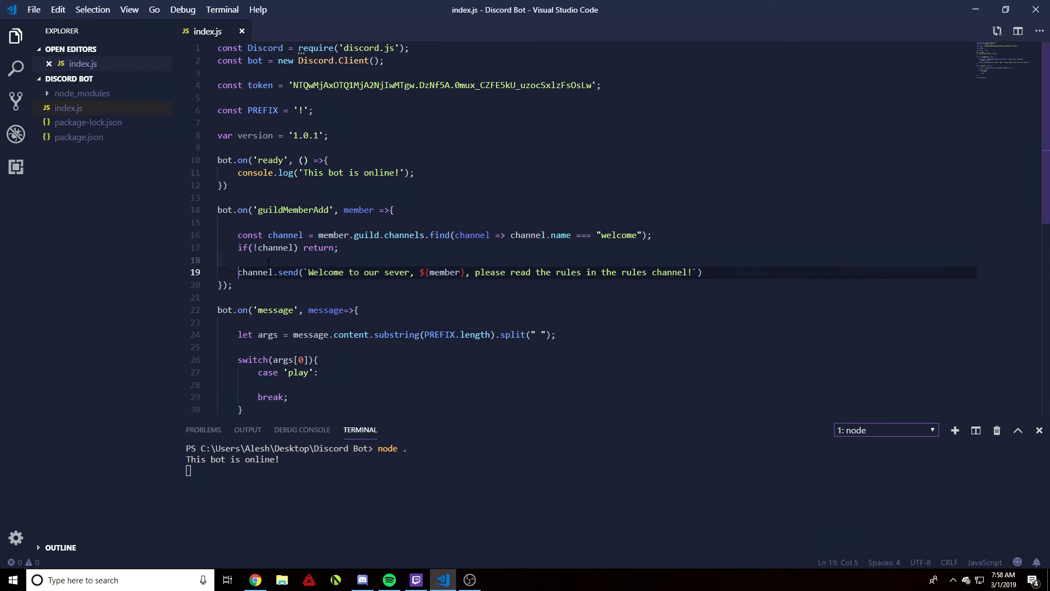
# Highlight the channel.send line 19 in index.js, then switch back to Discord
pyautogui.moveTo(237, 272); pyautogui.dragTo(702, 272)
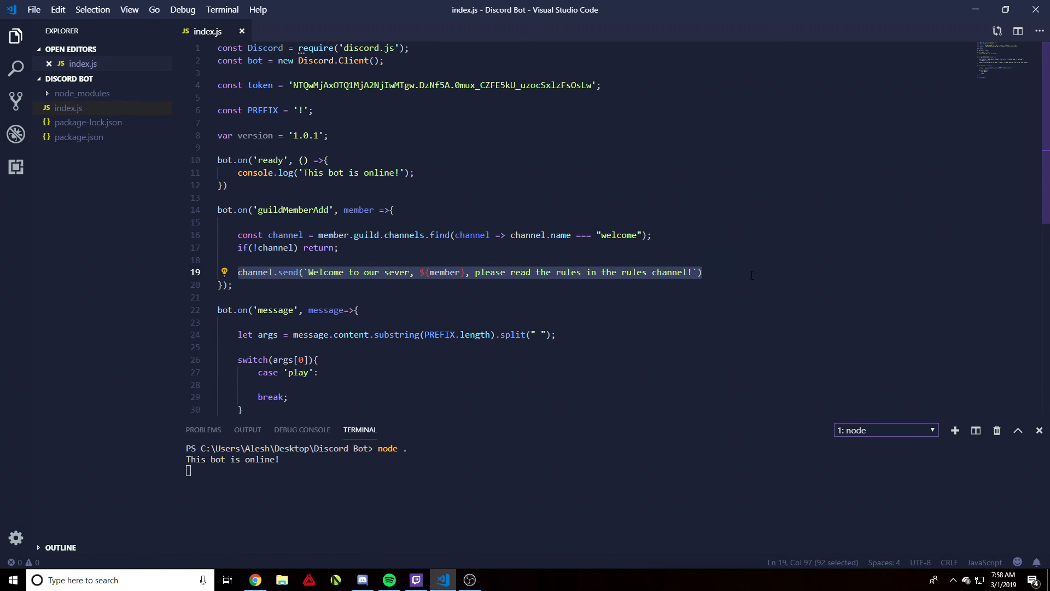
pyautogui.moveTo(396, 578)
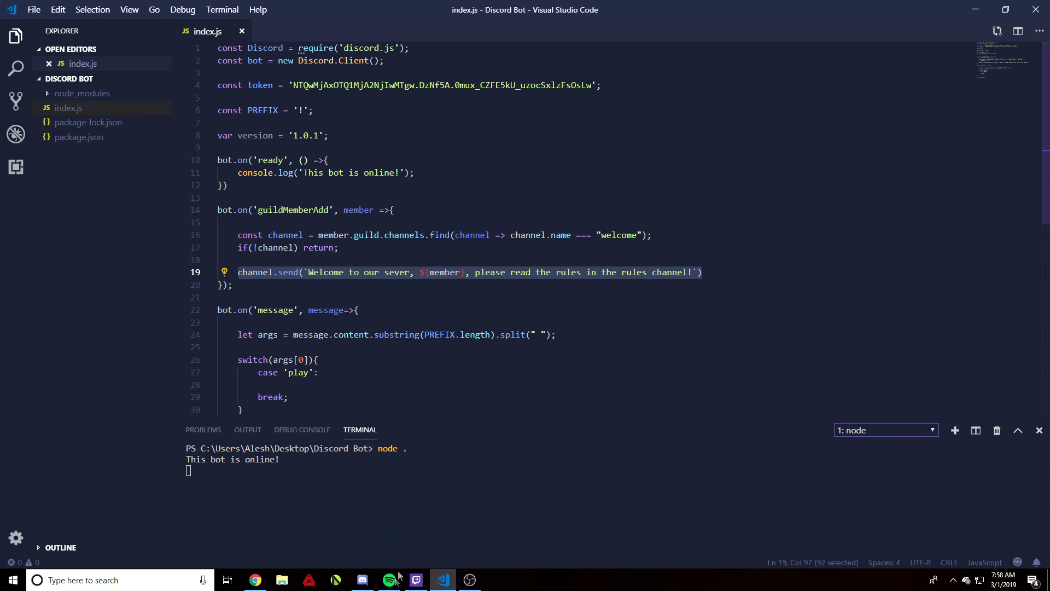
pyautogui.click(362, 579)
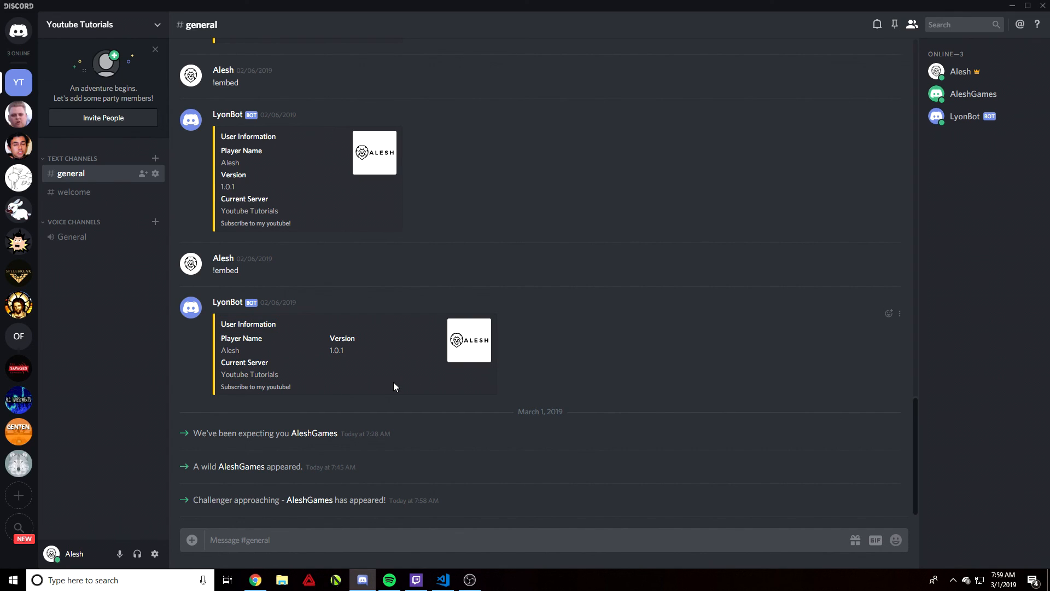
# Return to the #welcome channel showing LyonBot's greeting to AleshGames about reading the rules
pyautogui.click(74, 192)
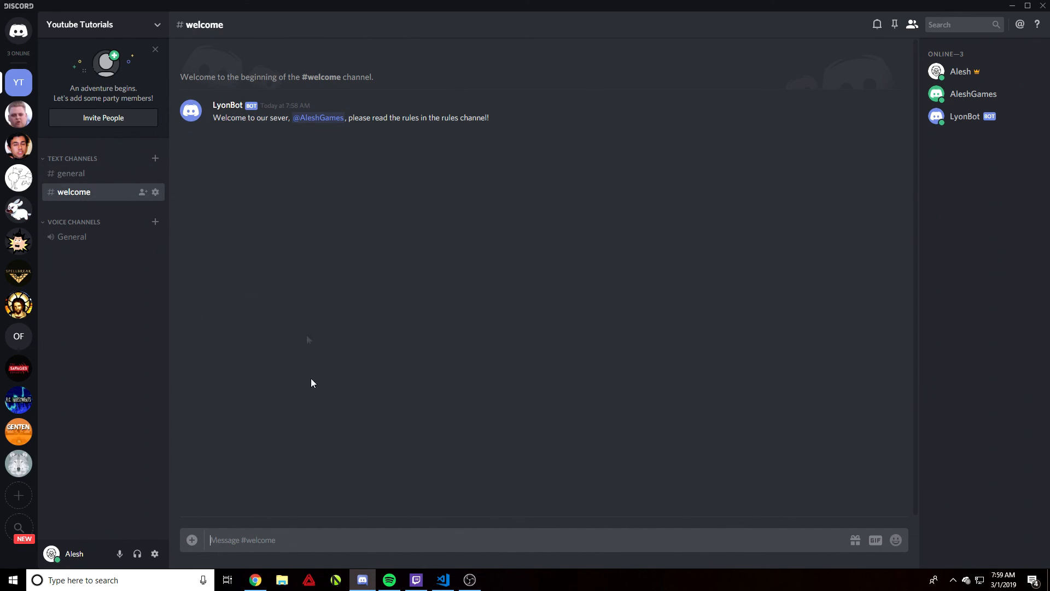